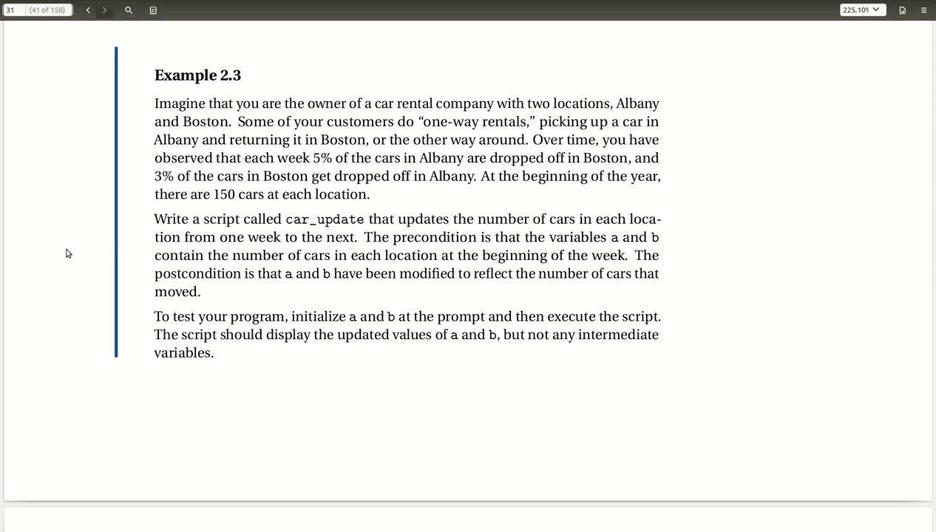
pyautogui.moveTo(737, 232)
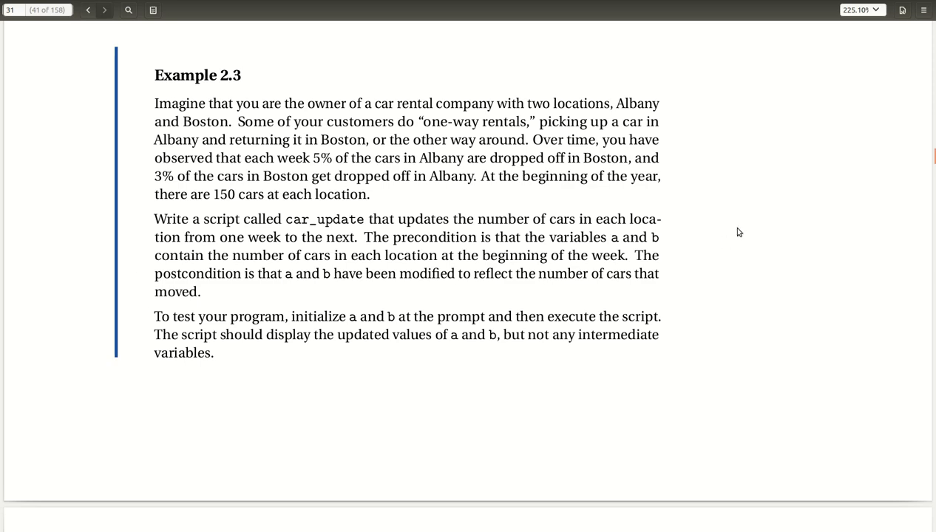
pyautogui.moveTo(827, 72)
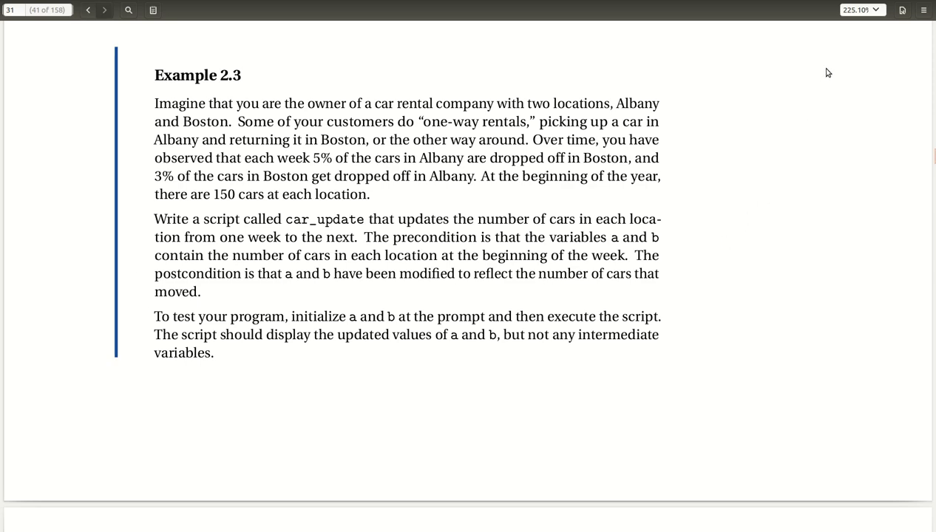
pyautogui.moveTo(797, 32)
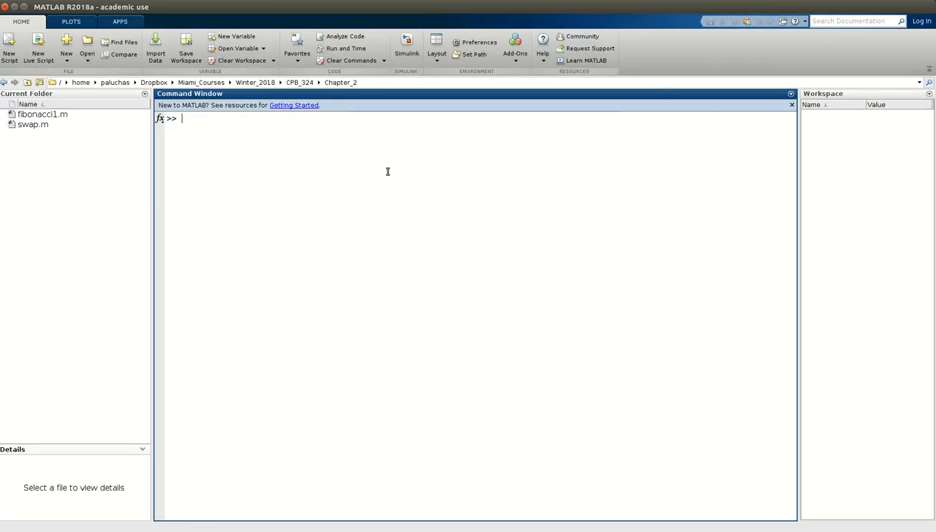
pyautogui.moveTo(279, 162)
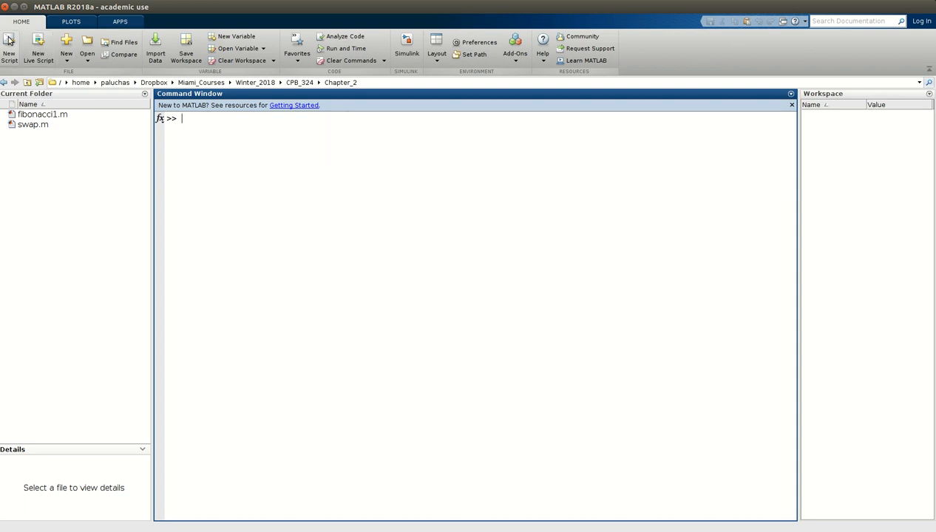
# Step: Create a new blank script and save it as car_update.m in the Chapter_2 folder
pyautogui.click(10, 48)
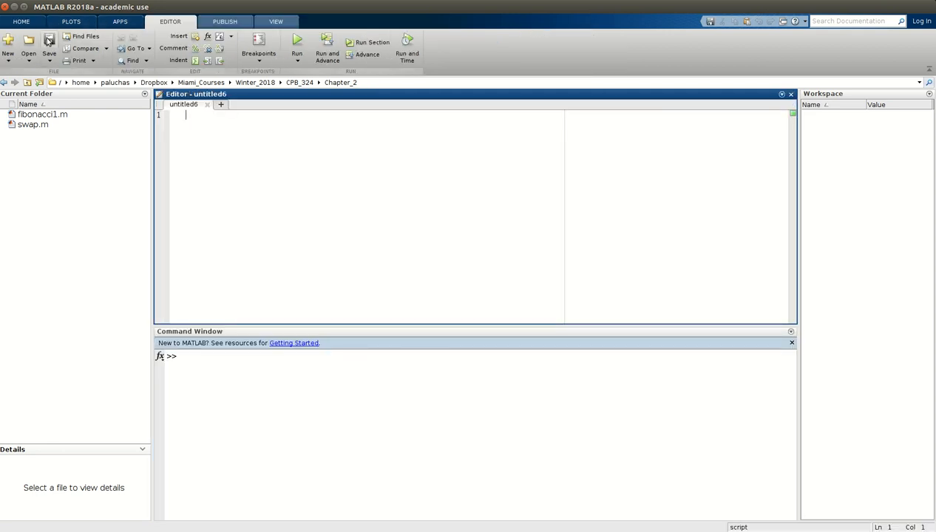
pyautogui.click(48, 40)
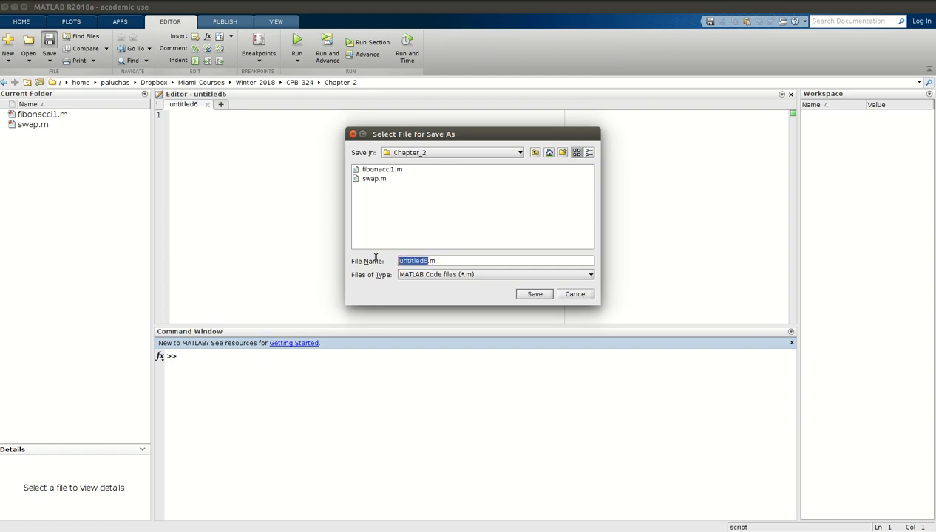
pyautogui.write('car_update.m')
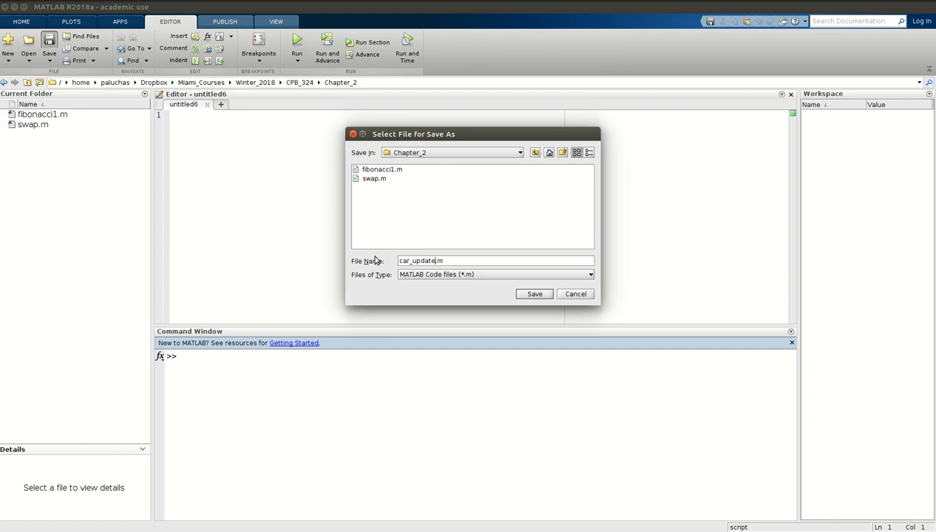
pyautogui.click(533, 294)
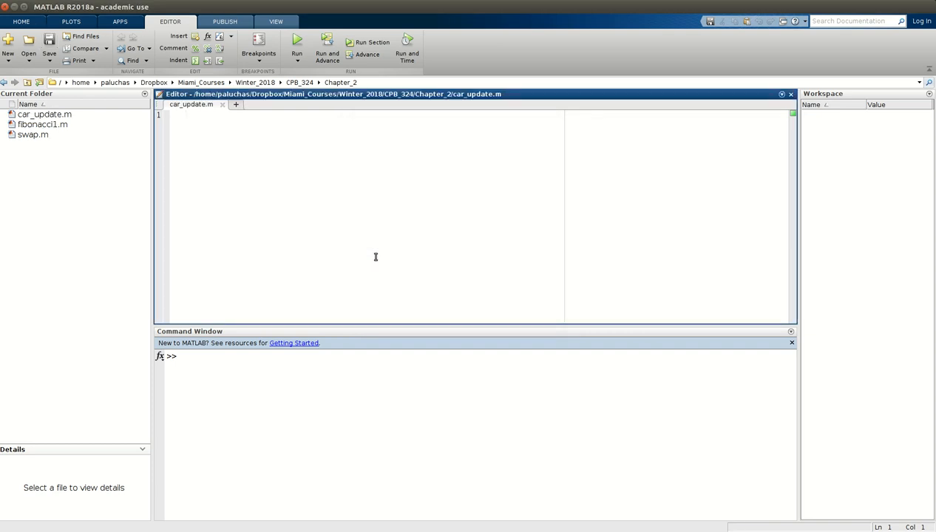
# Step: Write the header comment '% Update the number of cars in Albany and Boston from one week to the next.' and clear stray characters
pyautogui.click(186, 114)
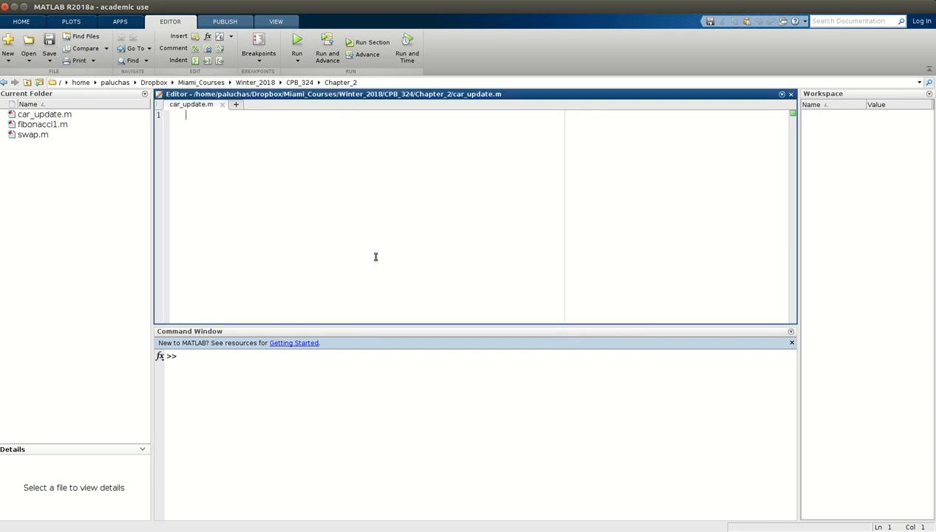
pyautogui.write('%')
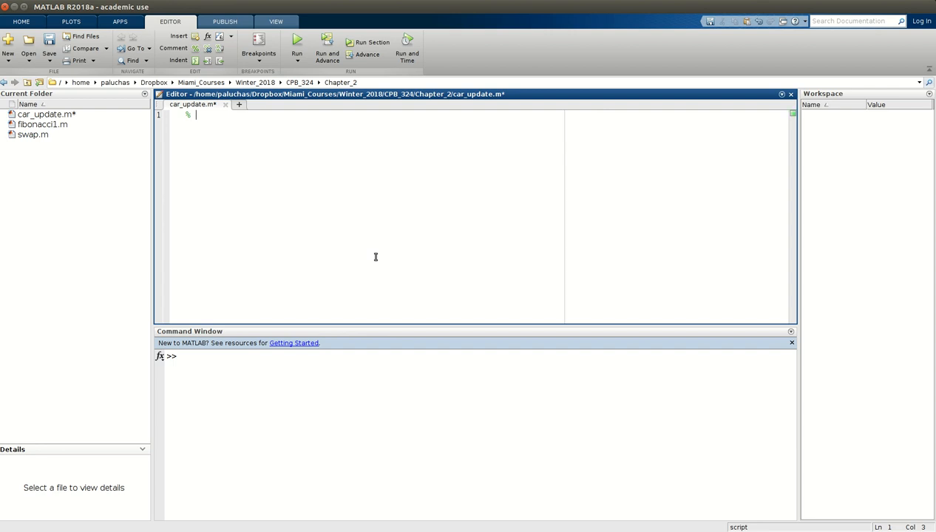
pyautogui.write('Update the n')
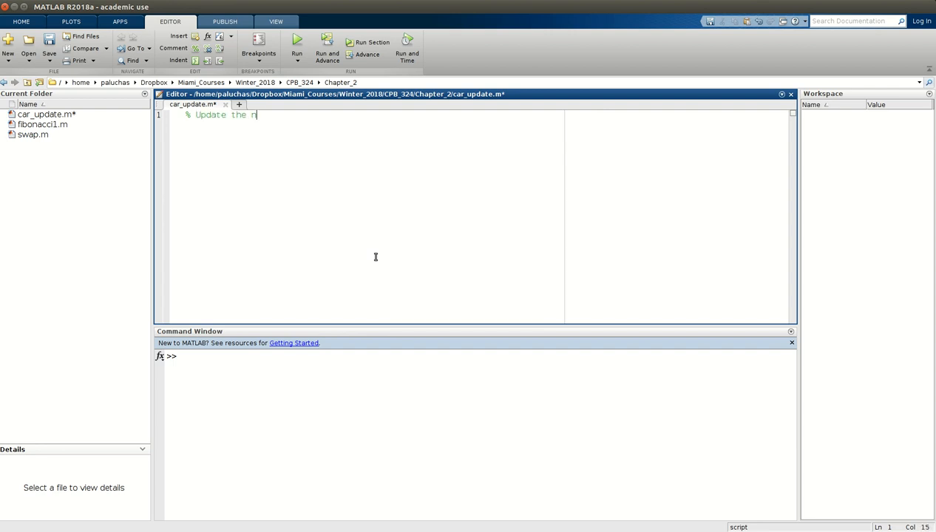
pyautogui.write('umbr')
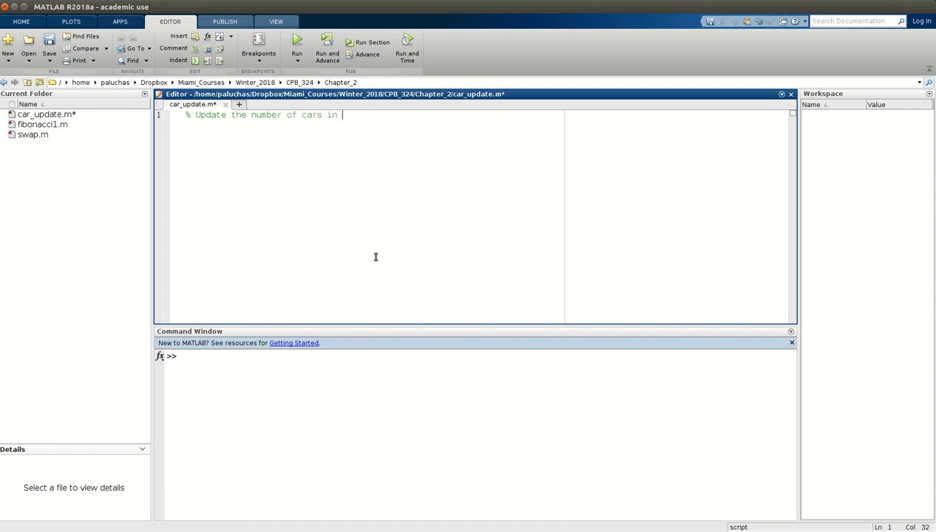
pyautogui.write('Albany and')
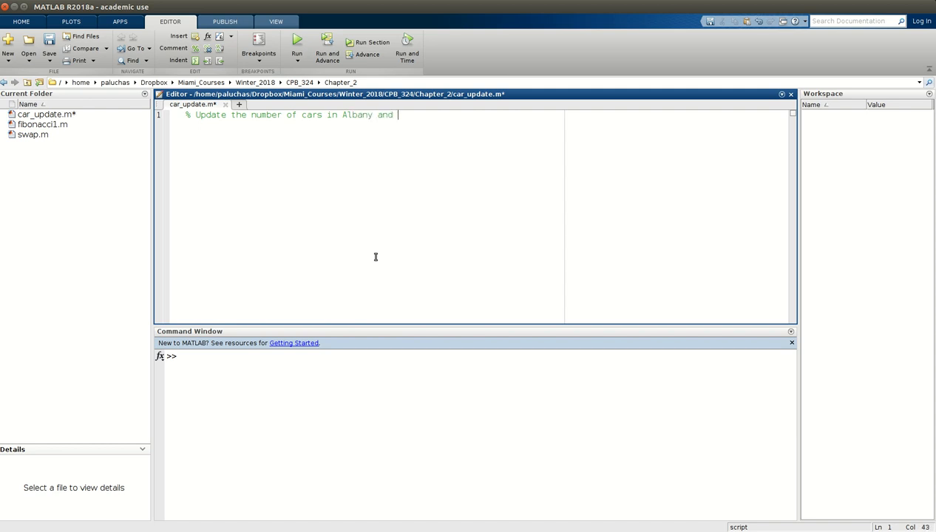
pyautogui.write('B')
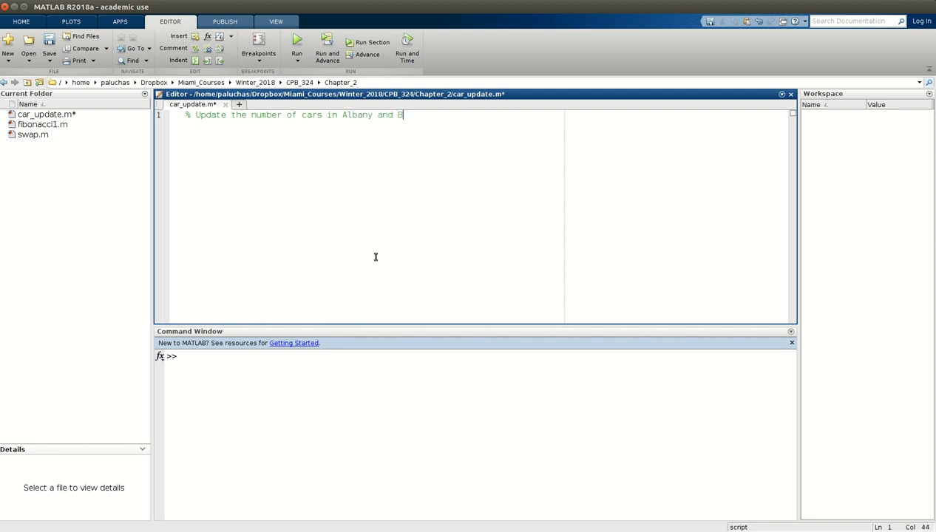
pyautogui.write('oston from one w')
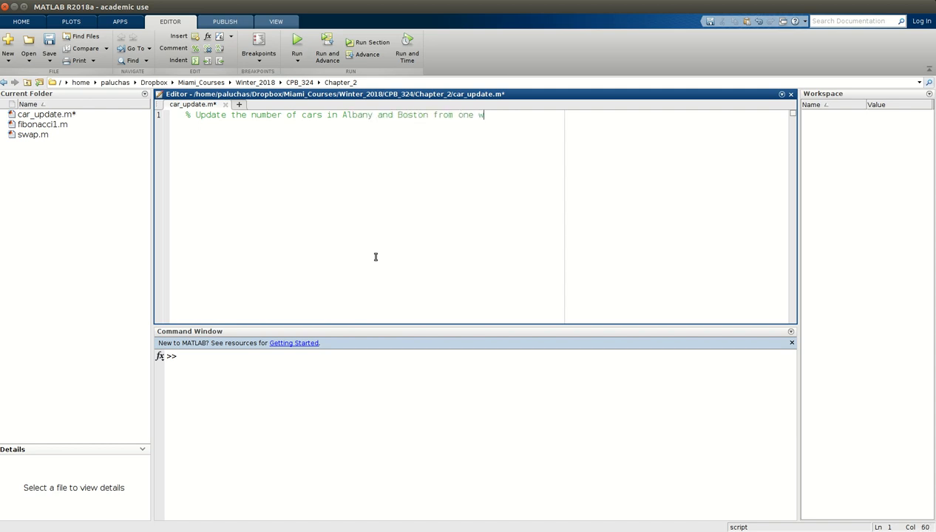
pyautogui.write('eek to the next')
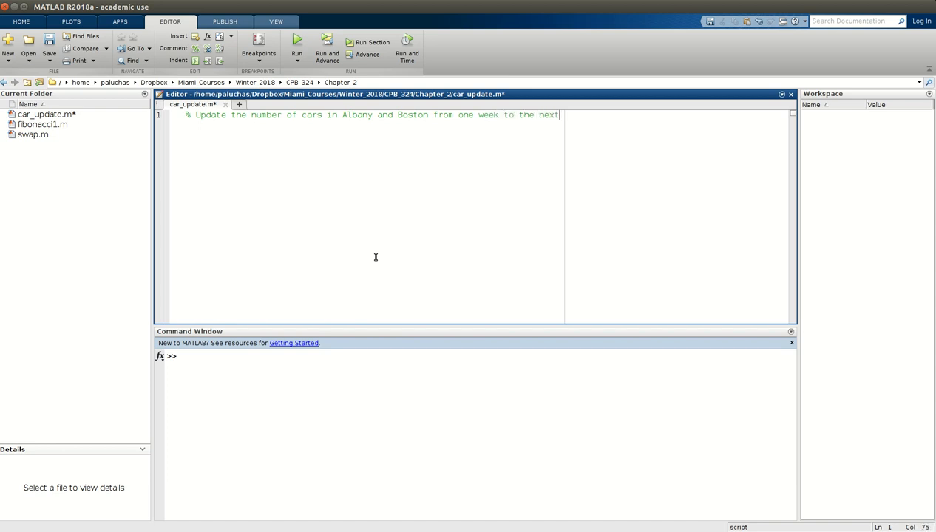
pyautogui.write('.')
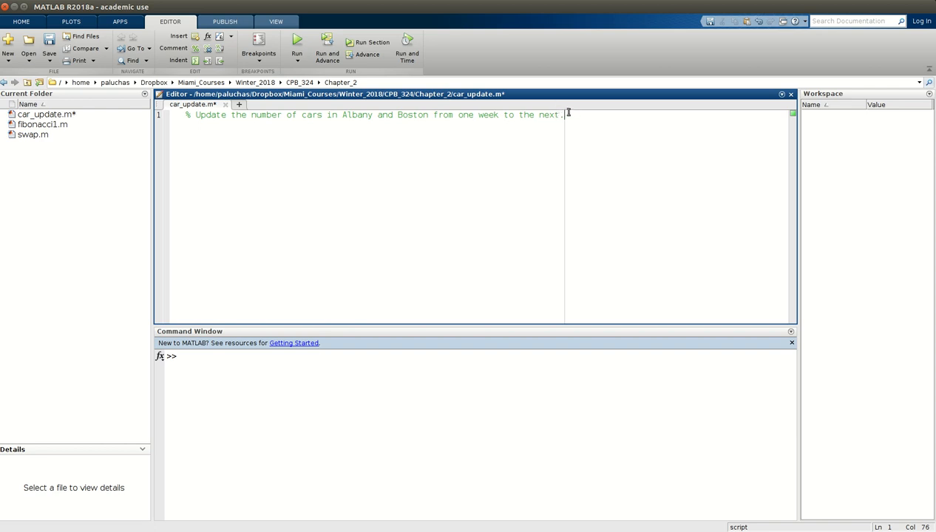
pyautogui.moveTo(554, 118)
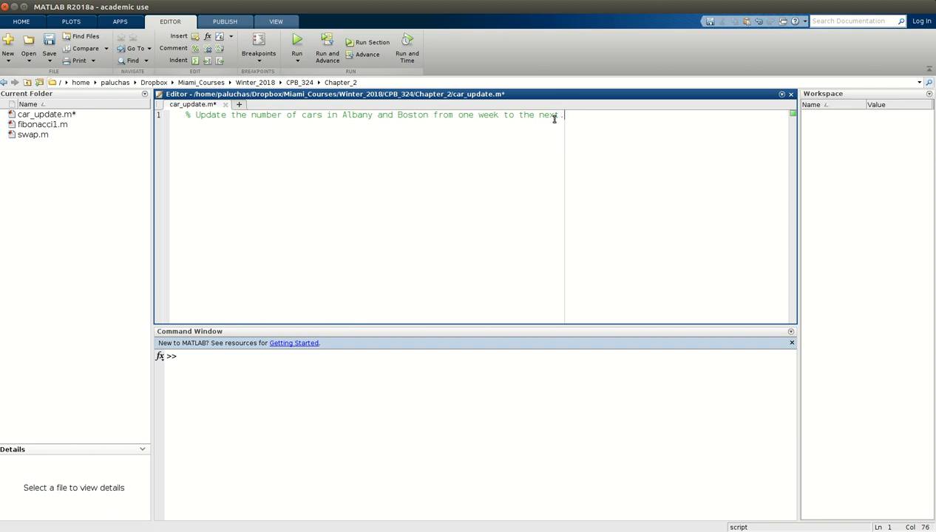
pyautogui.write('klkj')
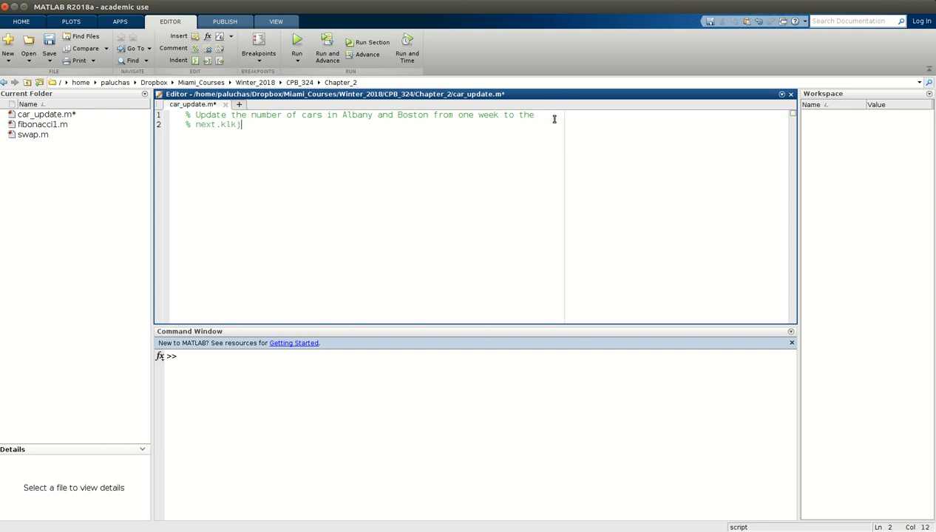
pyautogui.press('BackSpace')
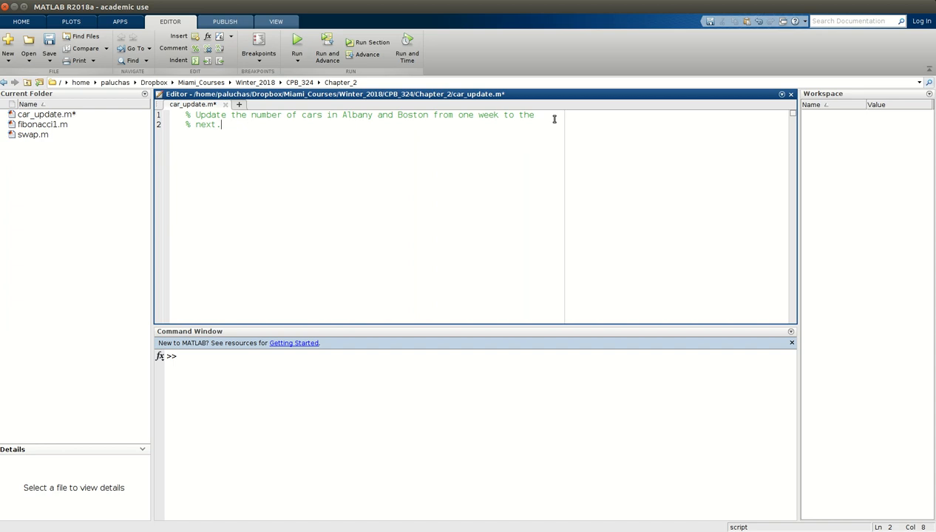
pyautogui.moveTo(574, 131)
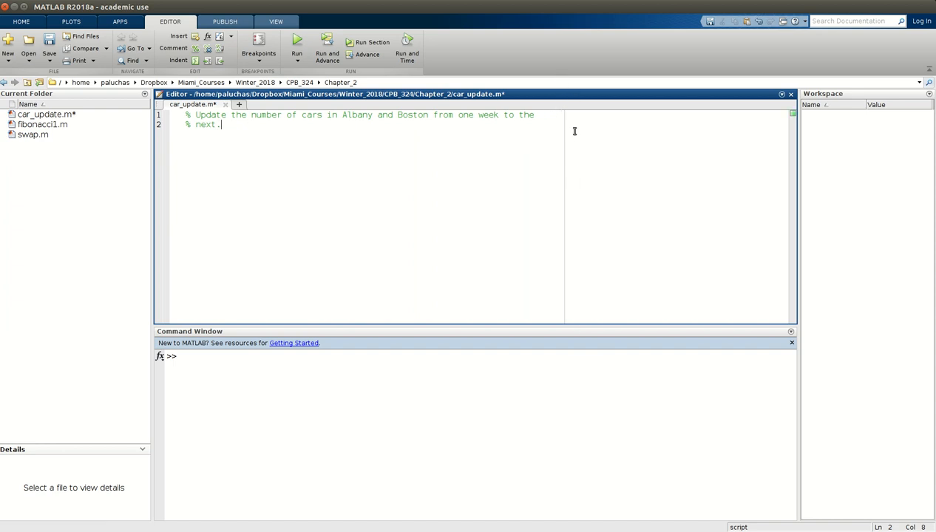
pyautogui.moveTo(550, 176)
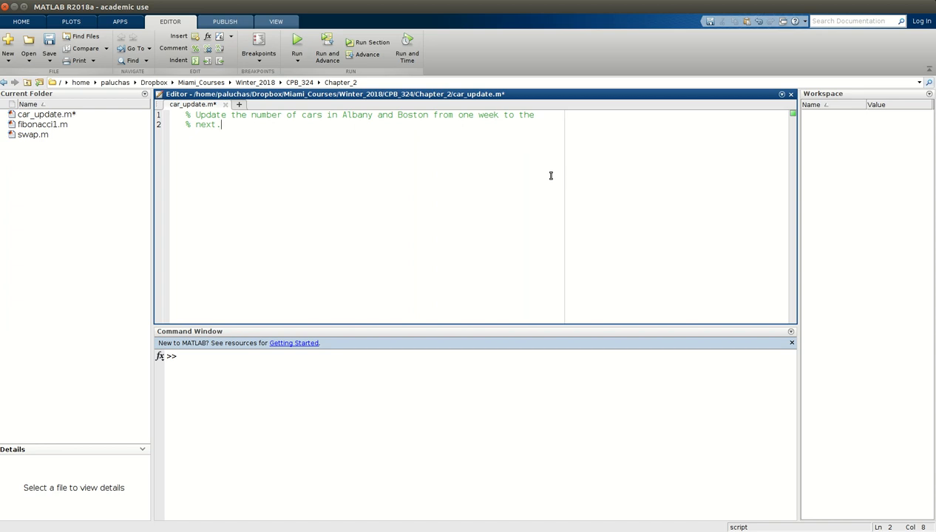
pyautogui.press('enter')
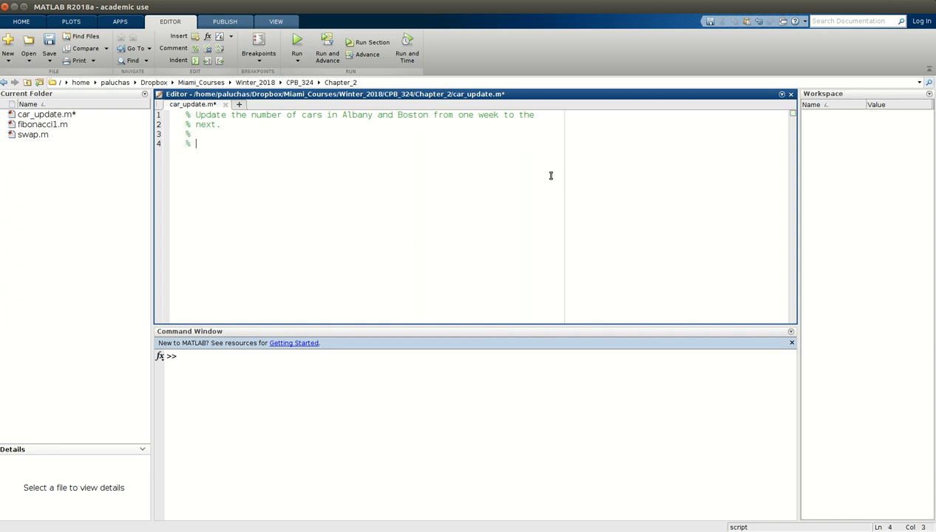
# Step: Write the Preconditions comment about a and b holding Albany and Boston car counts, indenting its continuation
pyautogui.write('Preconditi')
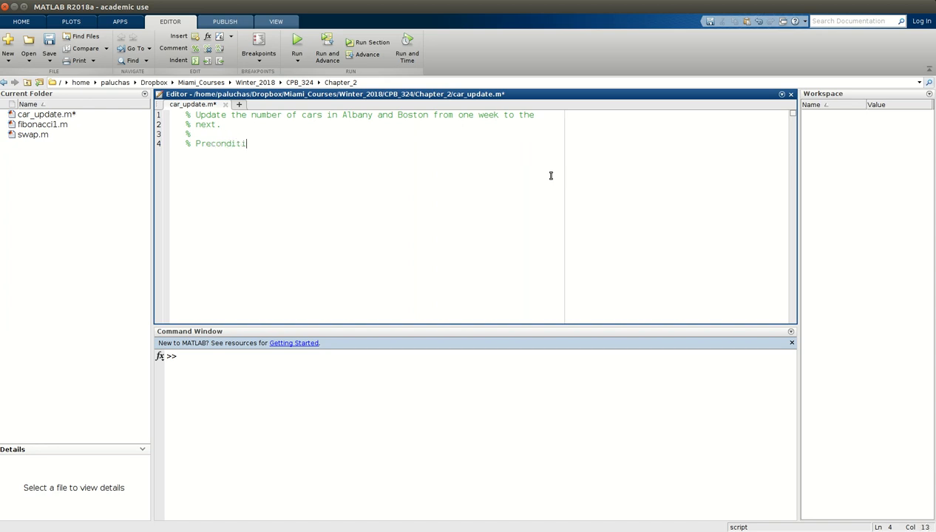
pyautogui.write('ons')
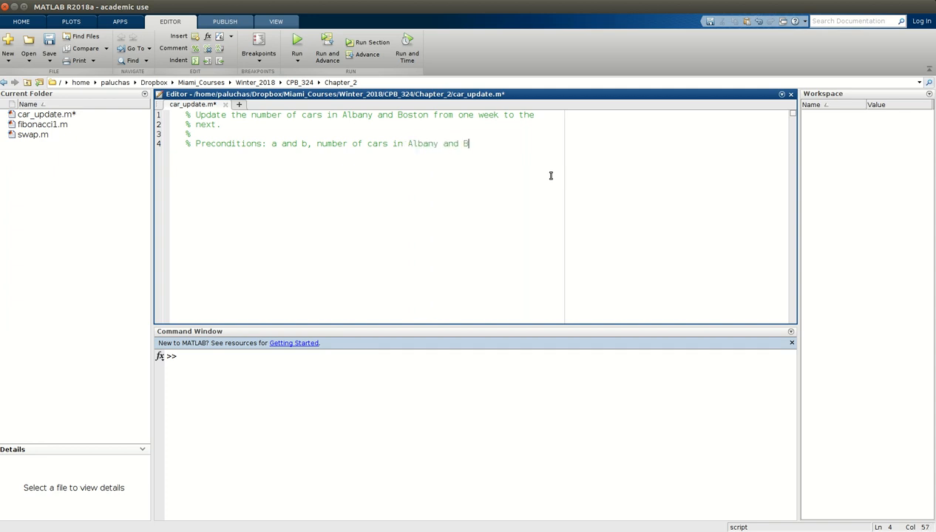
pyautogui.write('oston at the start')
pyautogui.write('% of the week')
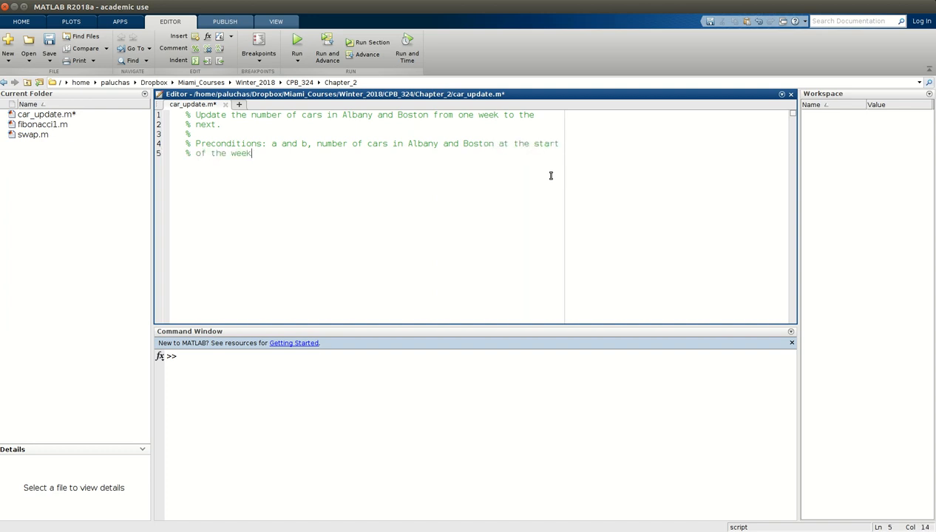
pyautogui.click(229, 153)
pyautogui.write('% Post')
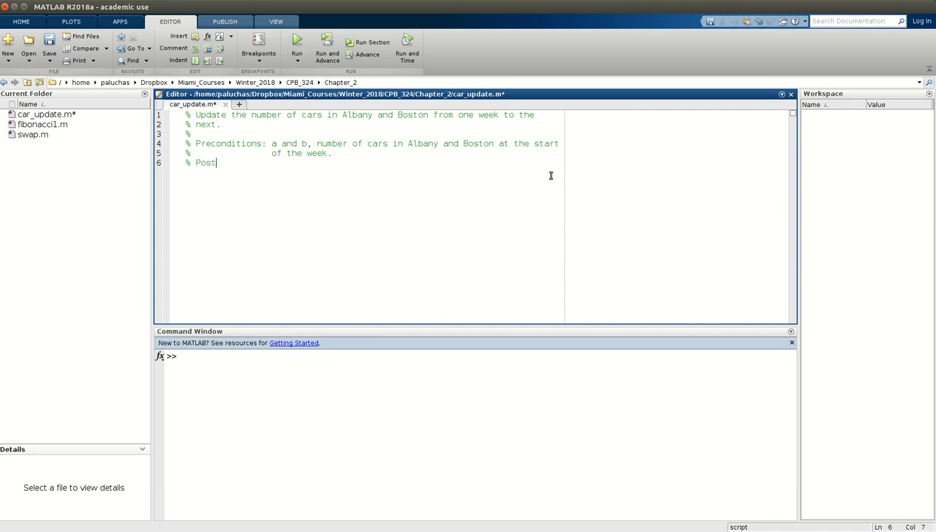
# Step: Write the Postcondition comment that a and b will contain the updated number of cars in Albany and Boston
pyautogui.write('condition: a and b wi')
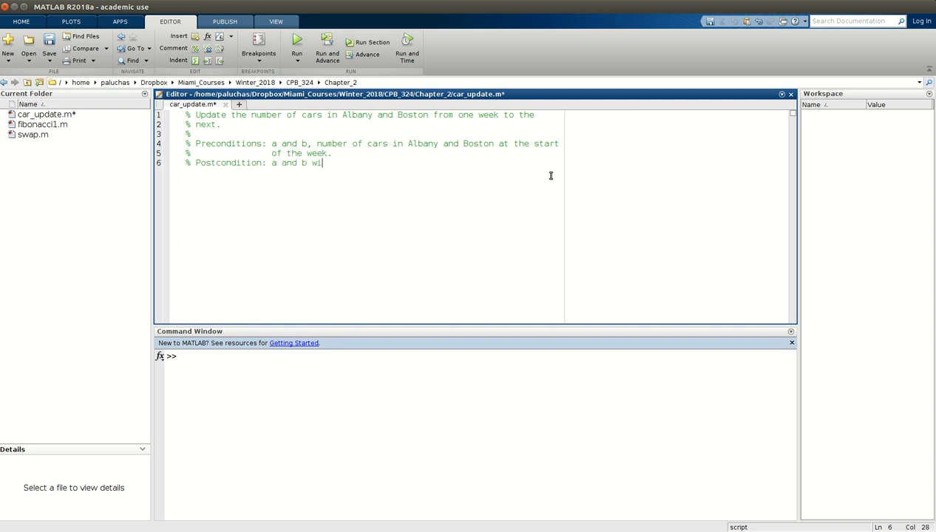
pyautogui.write('ll contain the update')
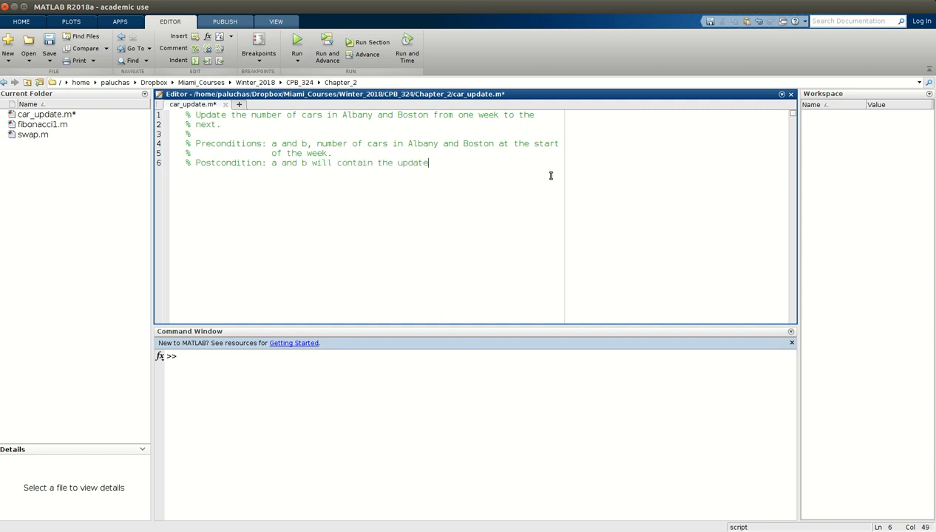
pyautogui.write('d number of cars in Alb')
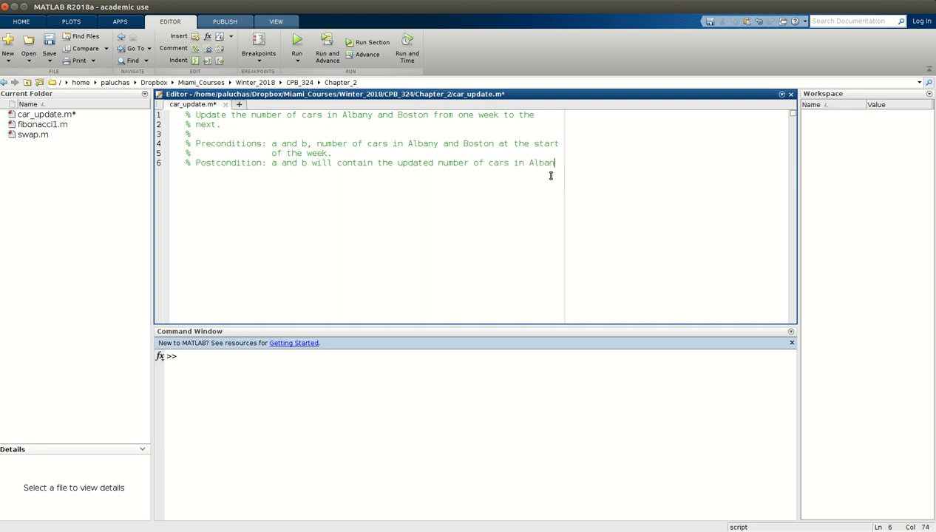
pyautogui.write('and Boston.')
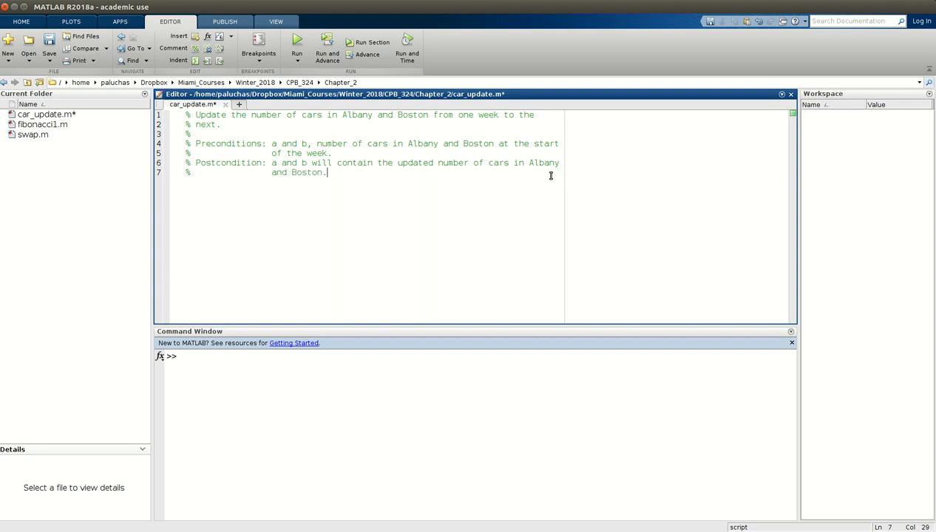
pyautogui.press('enter')
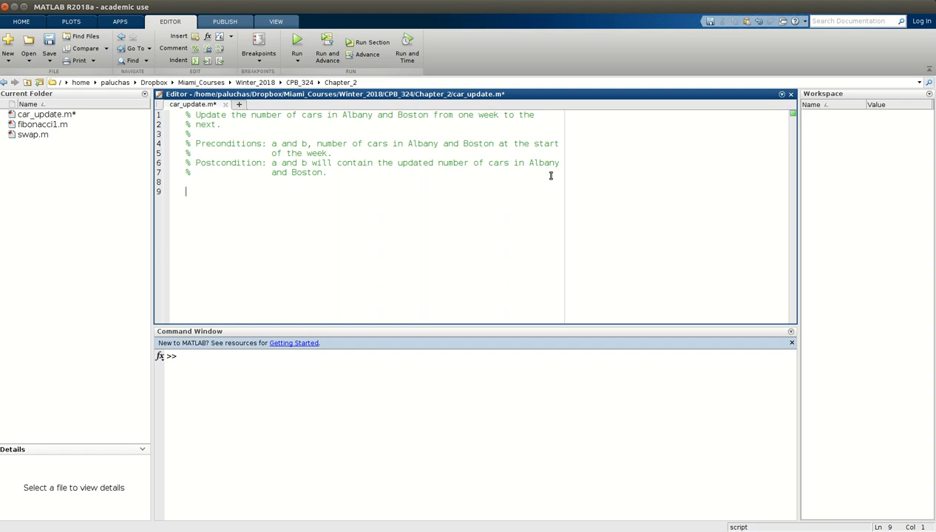
# Step: Begin the assignment 'atob =' on line 9 below the comment header
pyautogui.write('atob =')
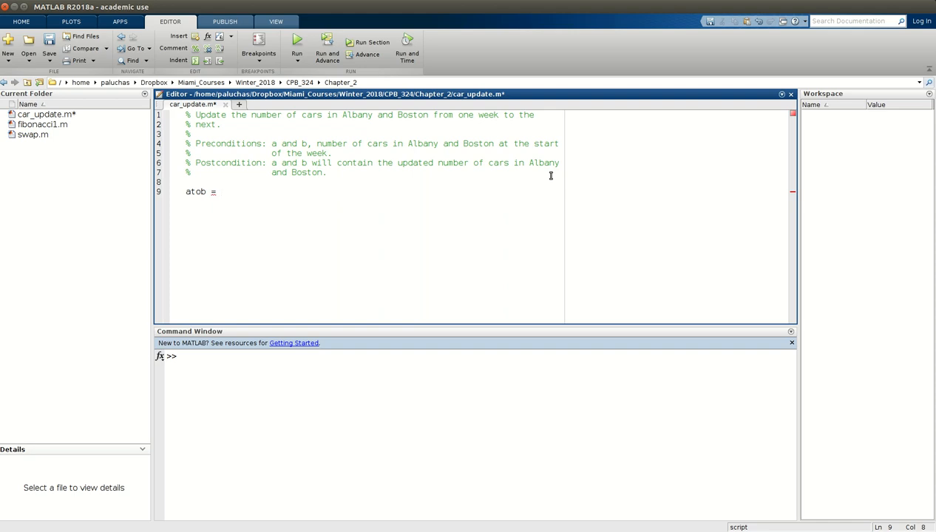
# Step: Complete line 9 as 'atob = 0.05*a - 0.03*b' and position the cursor before 0.05
pyautogui.write('0.05')
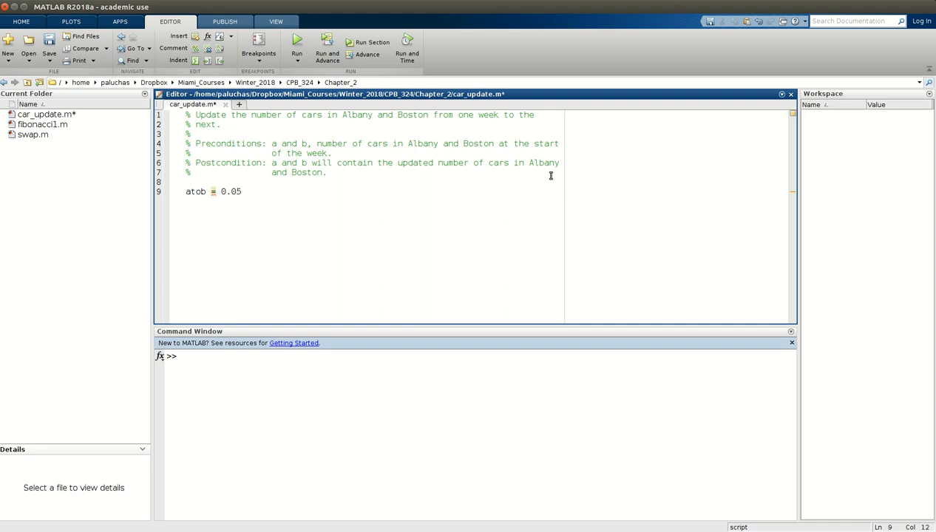
pyautogui.write('*a')
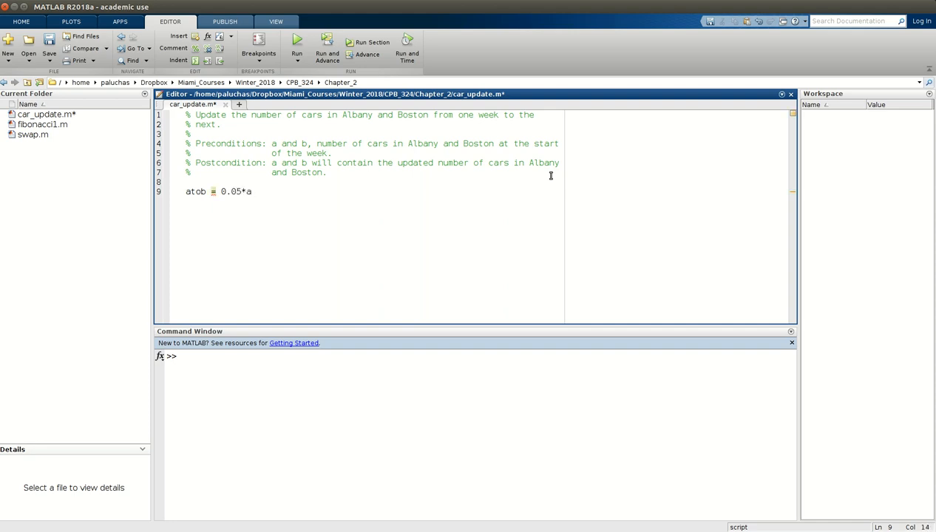
pyautogui.moveTo(245, 177)
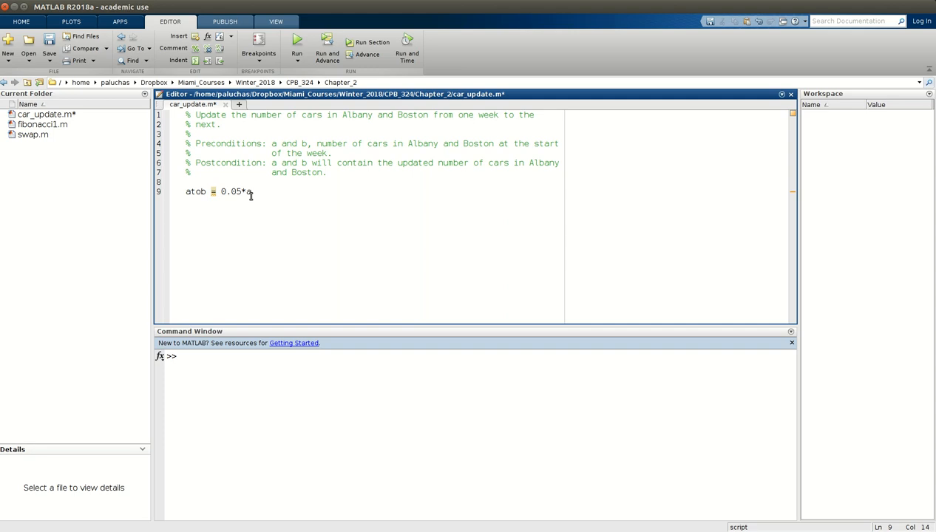
pyautogui.write('-')
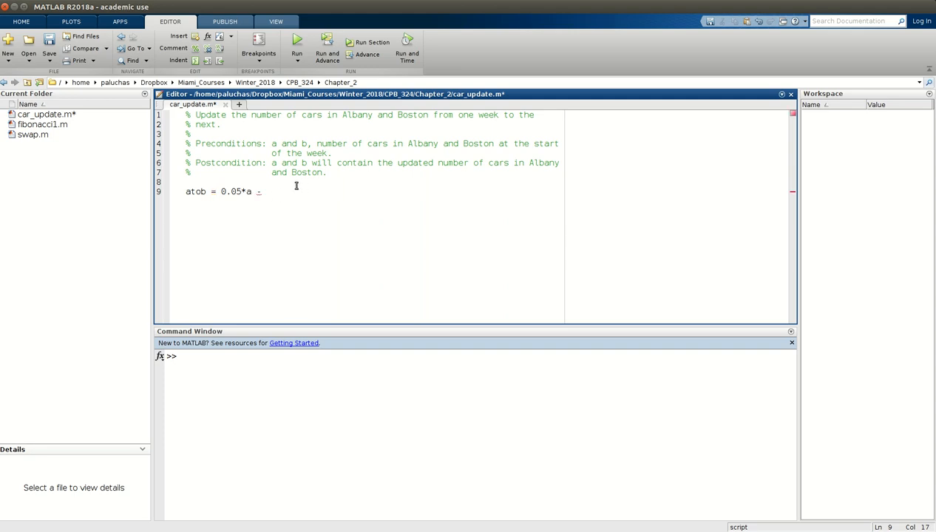
pyautogui.write('0.03')
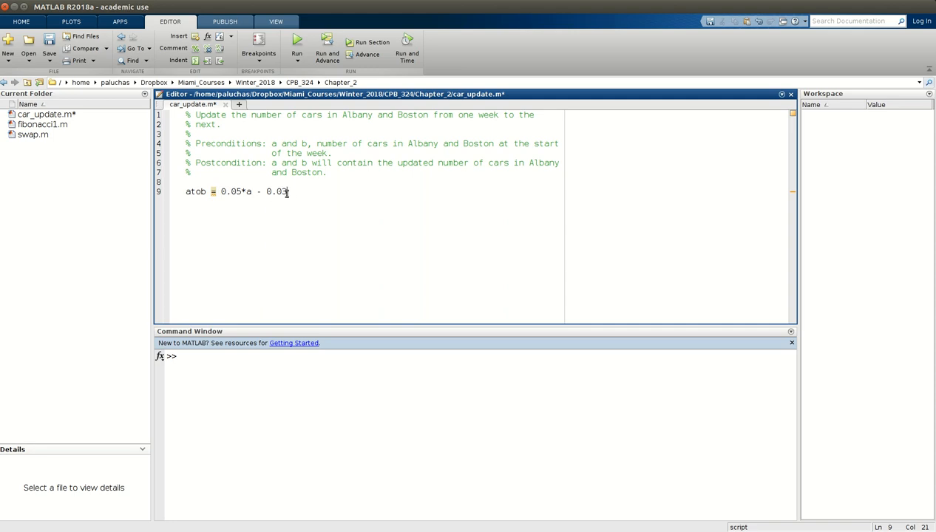
pyautogui.write('*b')
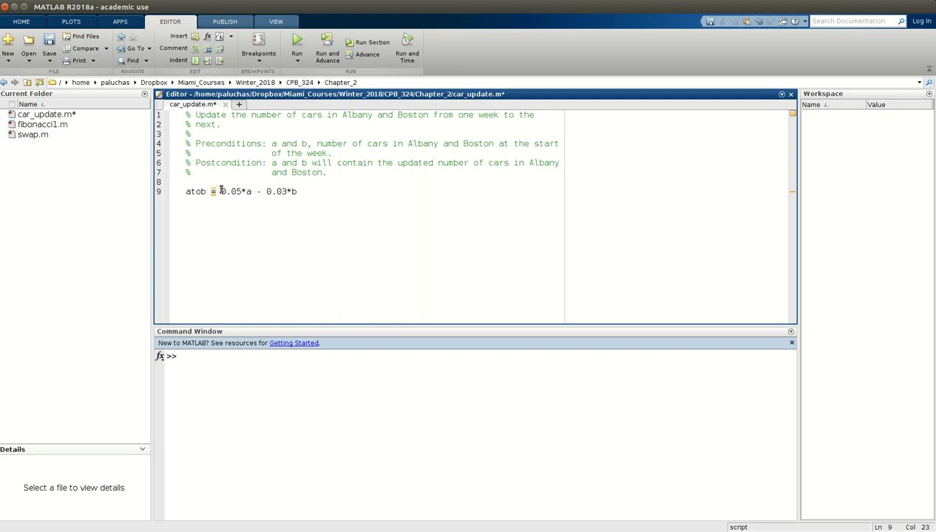
pyautogui.click(219, 191)
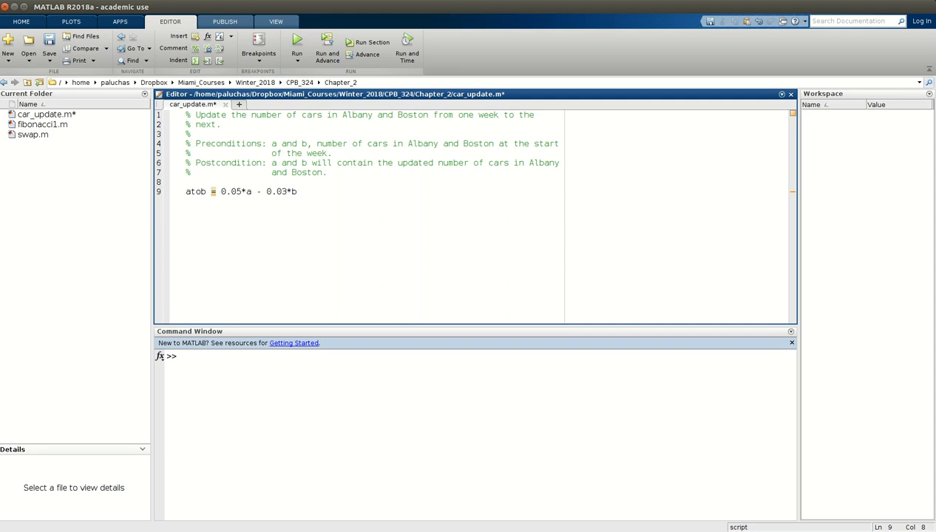
# Step: Save the script and show 'help round' output in the Command Window
pyautogui.write('hdl')
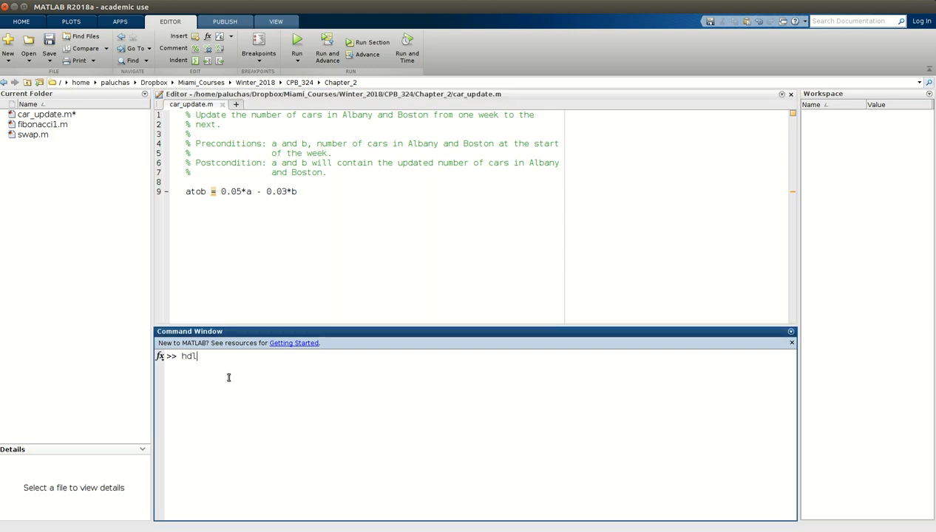
pyautogui.write('round')
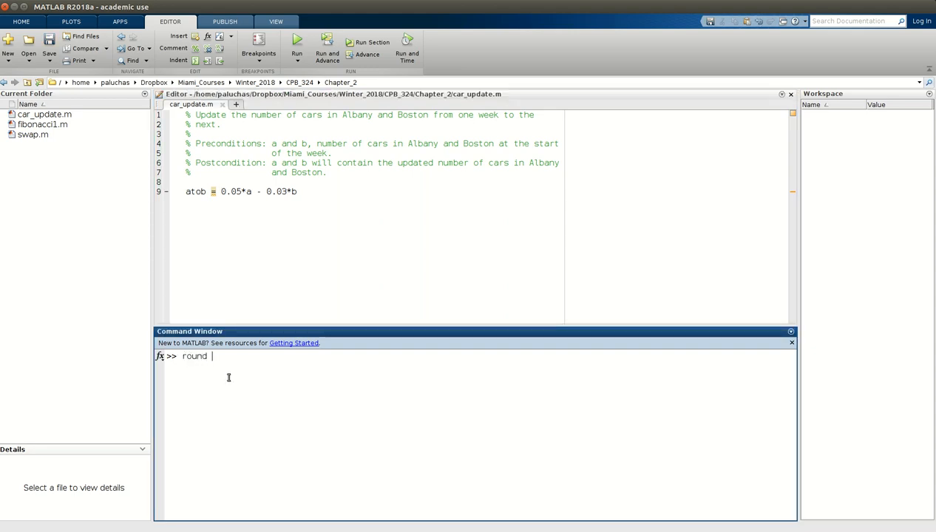
pyautogui.write('help')
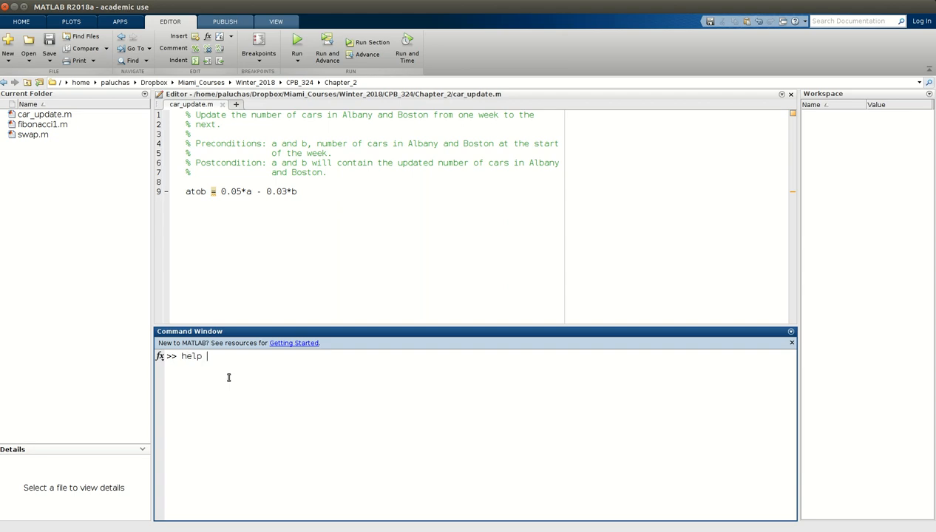
pyautogui.write('round')
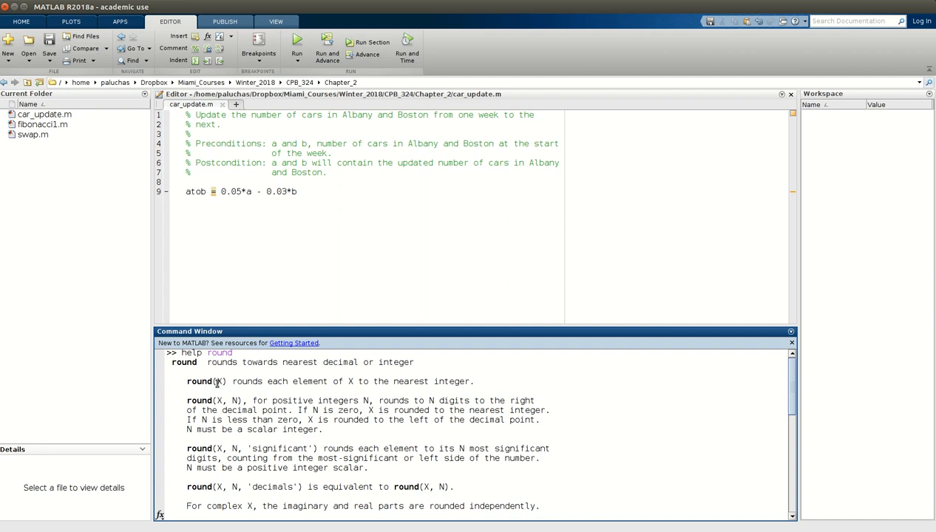
pyautogui.moveTo(240, 397)
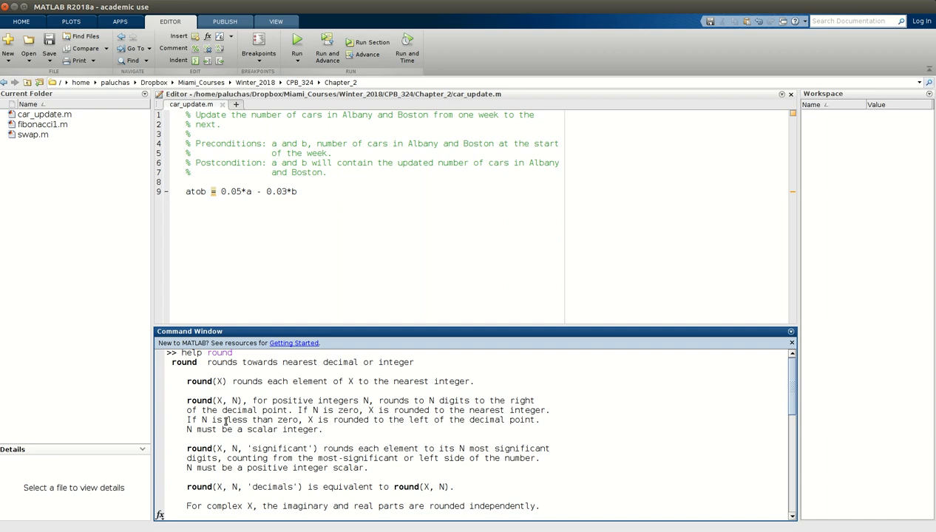
pyautogui.scroll(-3)
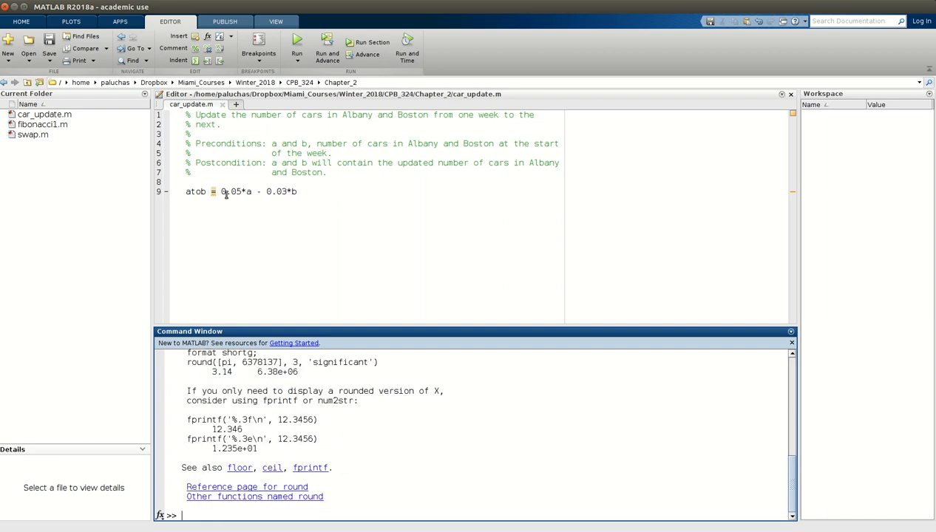
# Step: Rewrite line 9 as 'atob = round(0.05*a) - round(0.03*b);' with output suppressed
pyautogui.write('r')
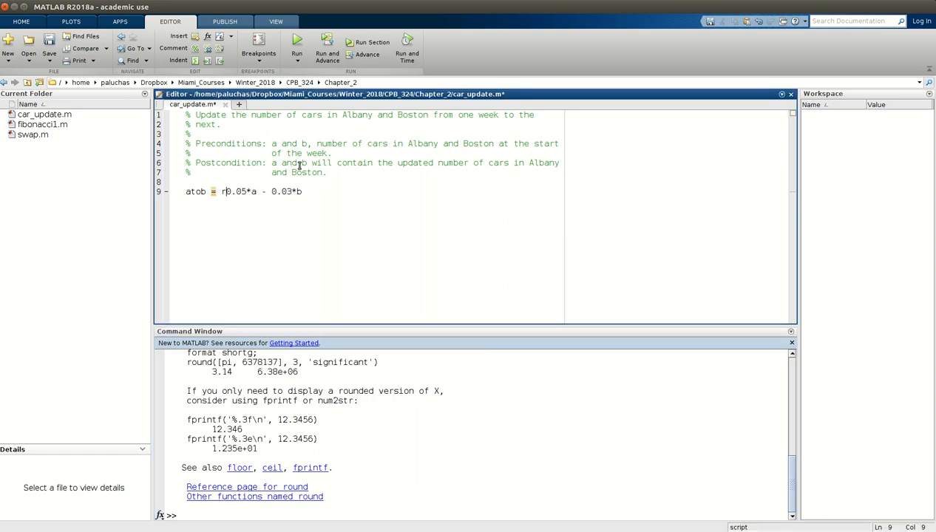
pyautogui.write('ound(')
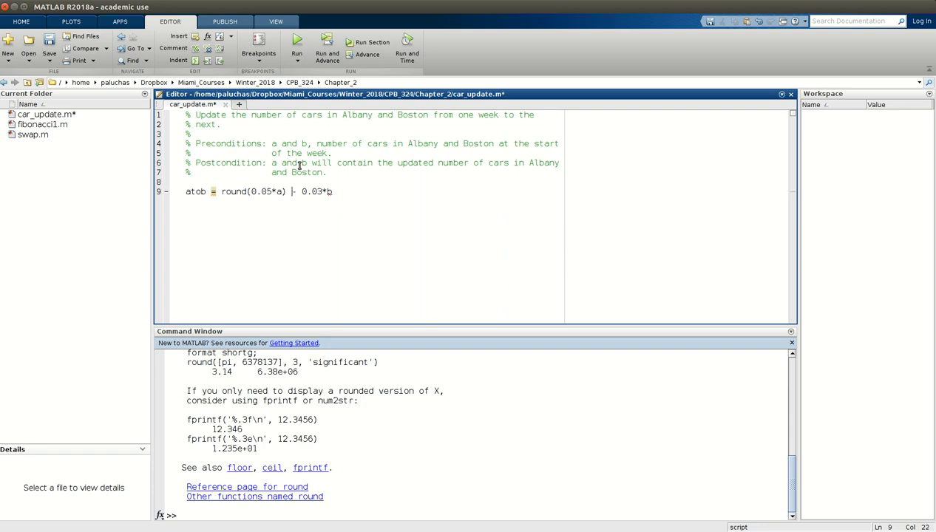
pyautogui.write('round(')
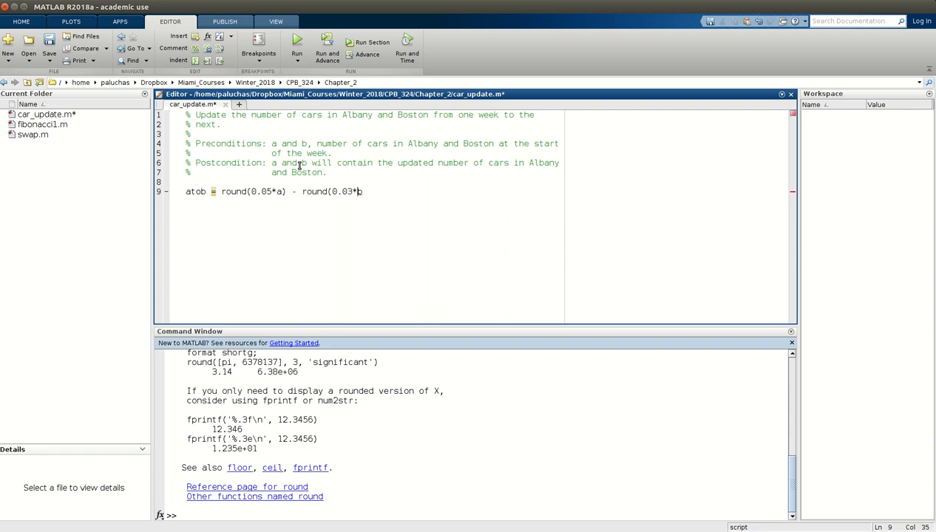
pyautogui.write(')')
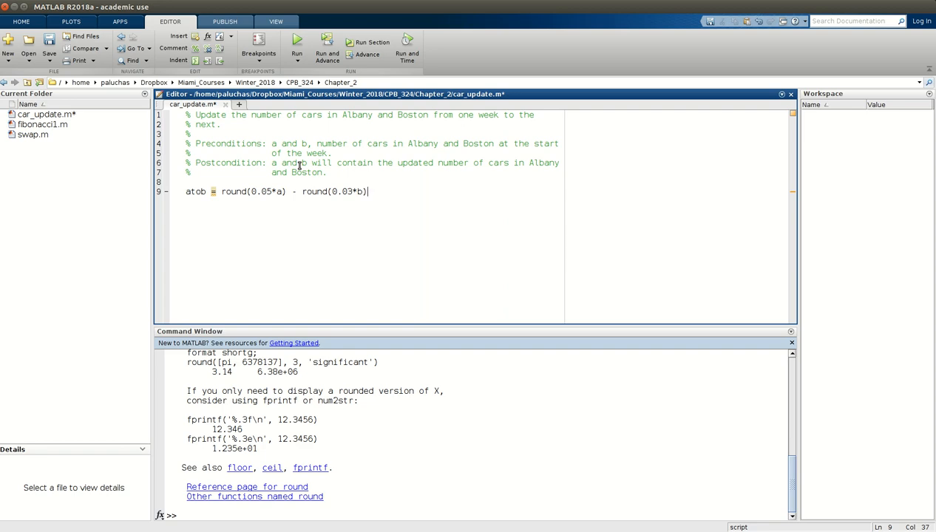
pyautogui.write(';')
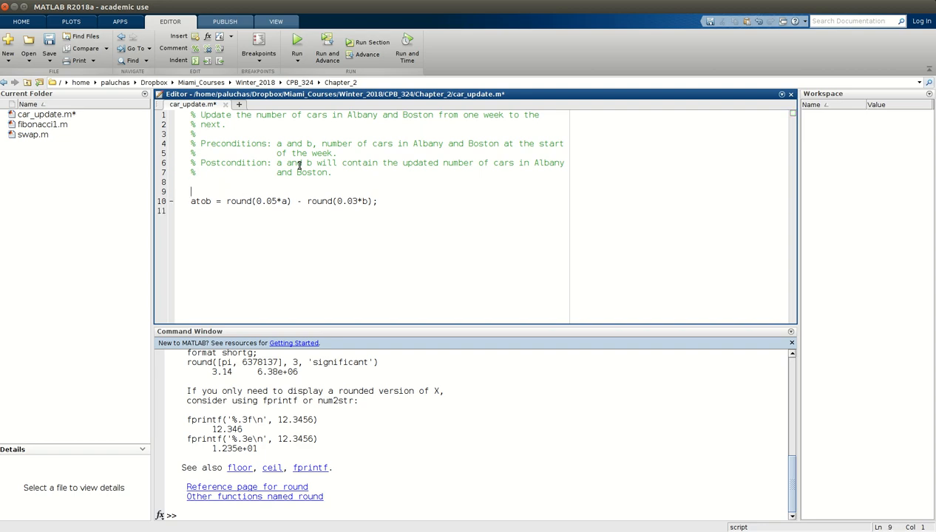
# Step: Comment atob as the rate of cars moving from Albany to Boston
pyautogui.write('%')
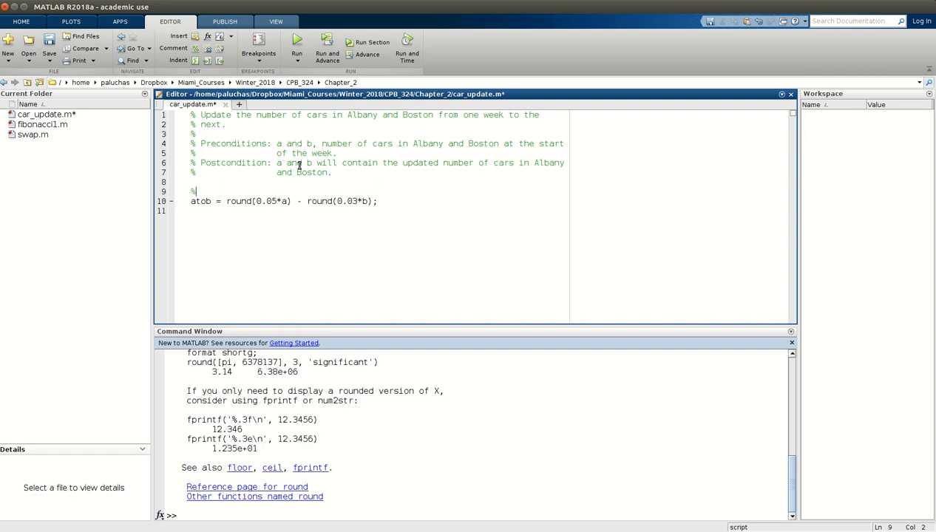
pyautogui.write('Calculate net')
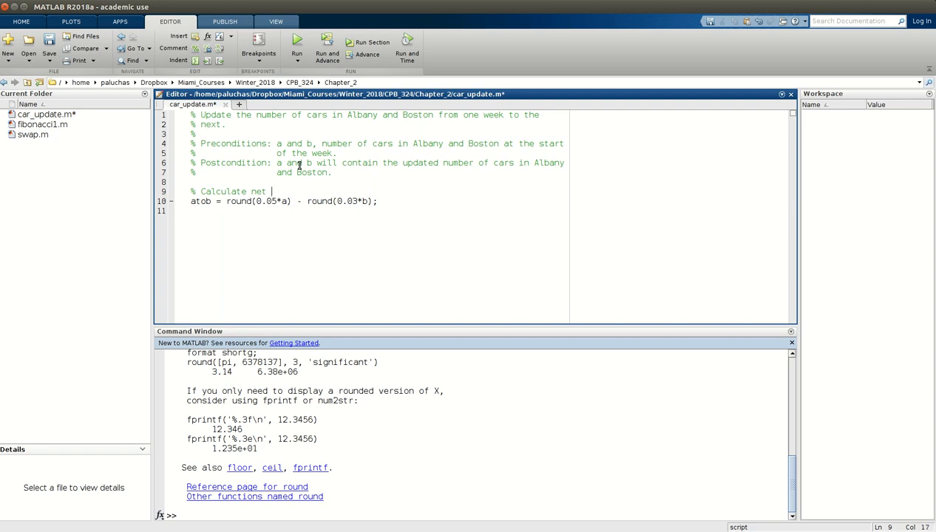
pyautogui.write('rate of cars')
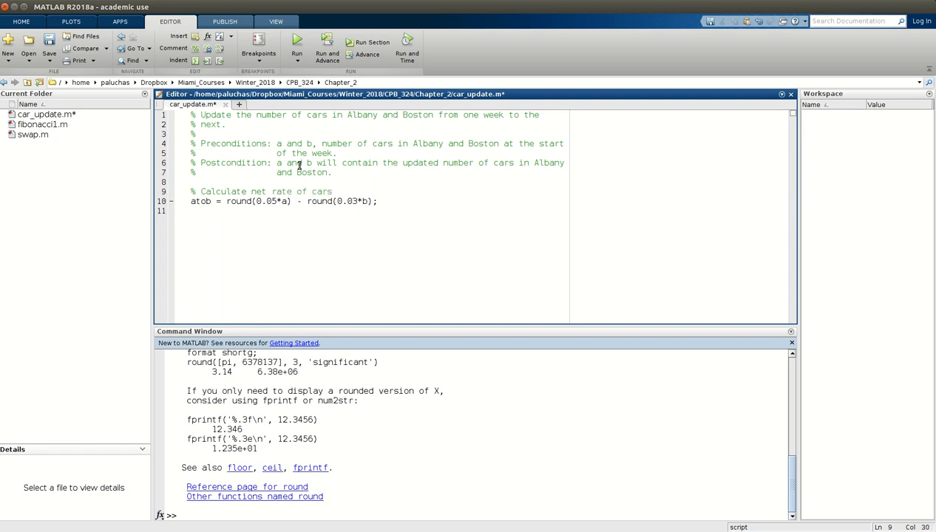
pyautogui.write('from a')
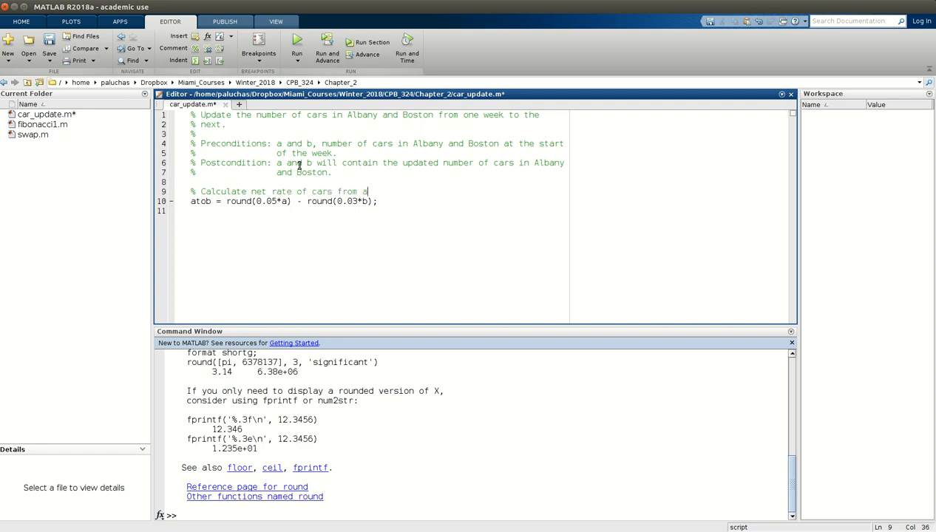
pyautogui.write('lbany to B')
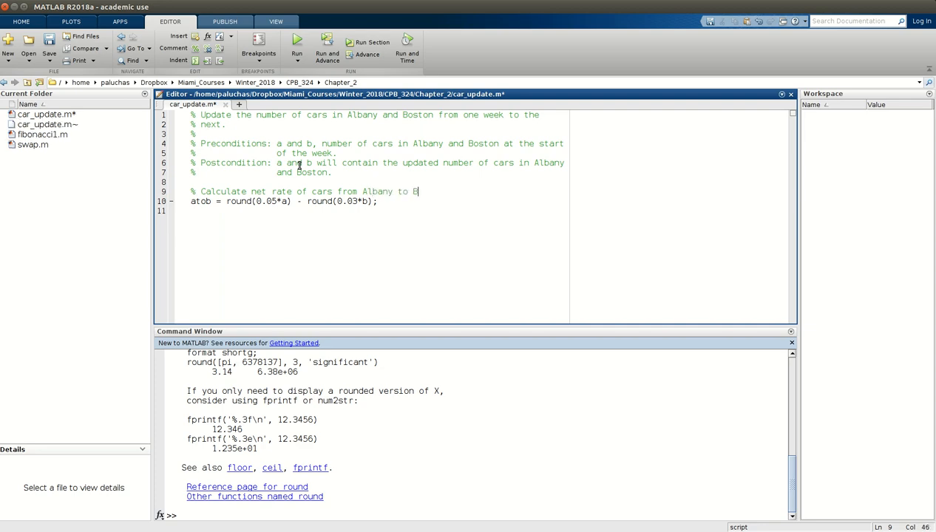
pyautogui.write('oston')
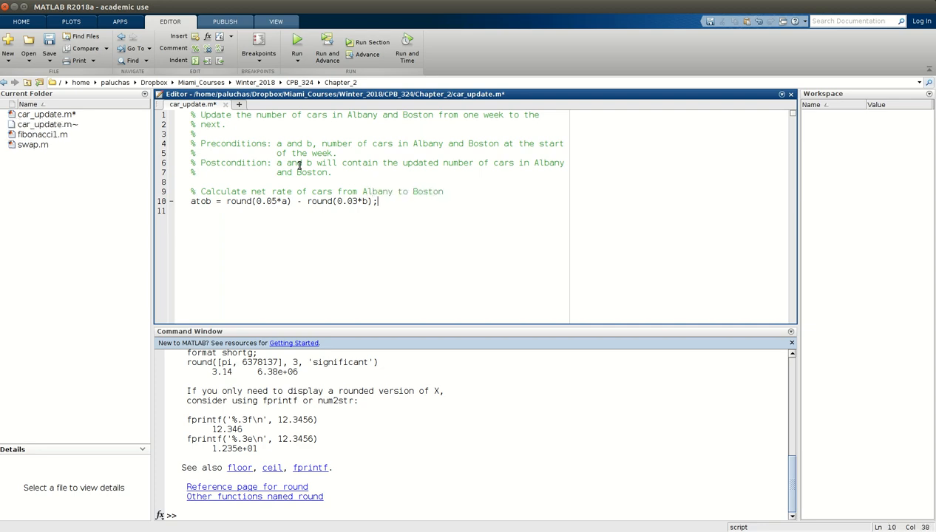
# Step: Add the comment '% Calculate updated population in Albany'
pyautogui.write('%')
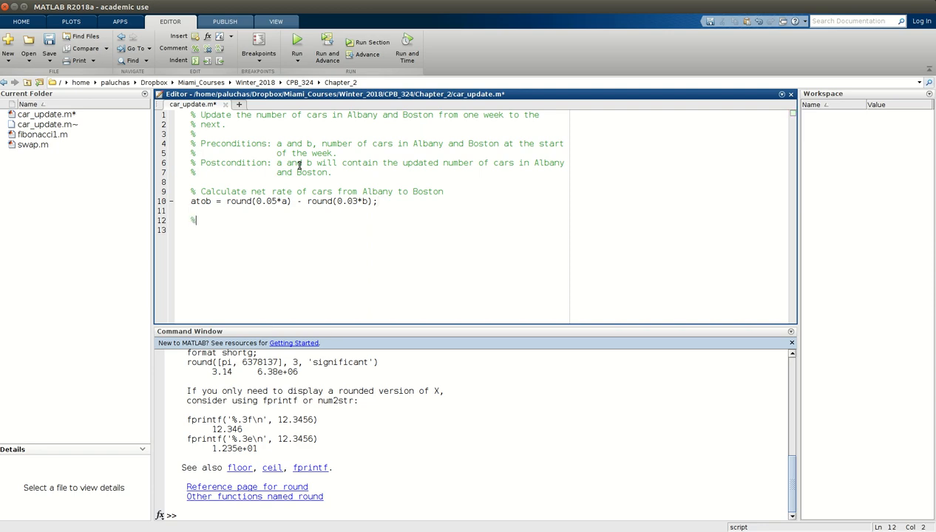
pyautogui.write('Calcu')
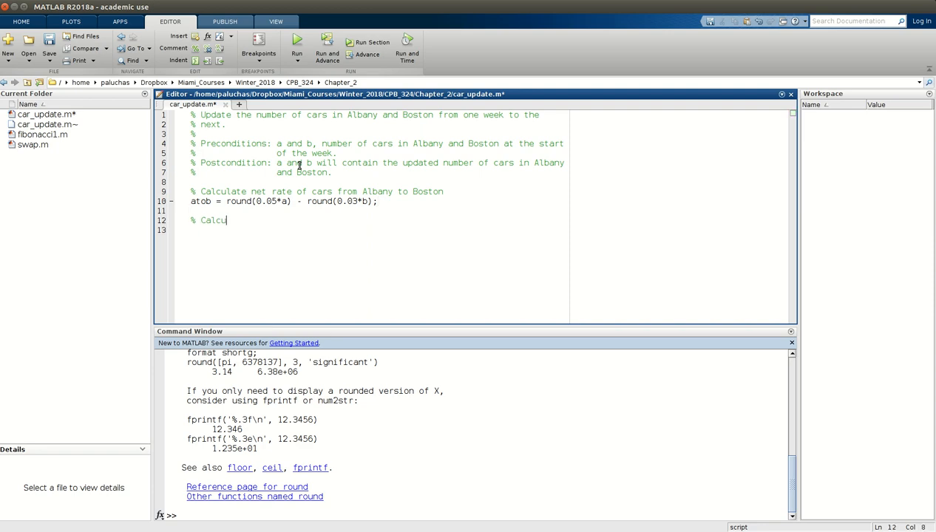
pyautogui.write('late updated')
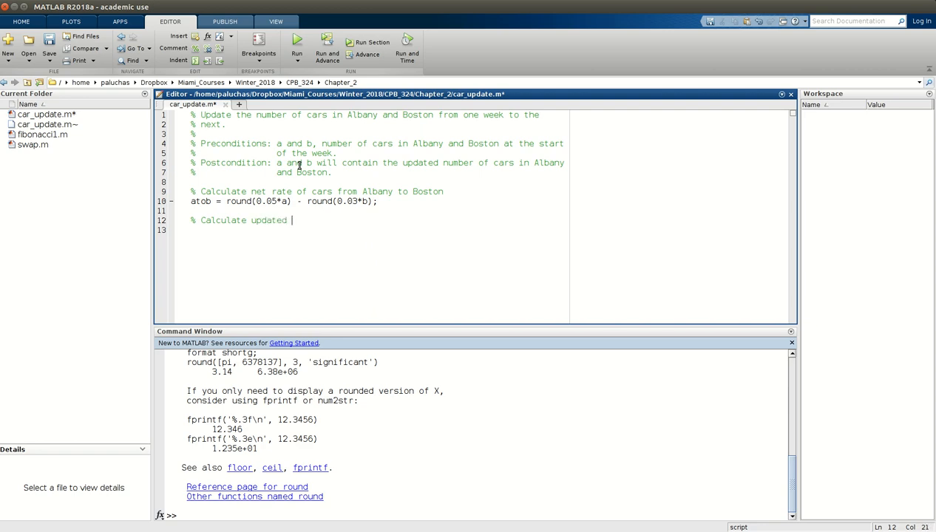
pyautogui.write('population in')
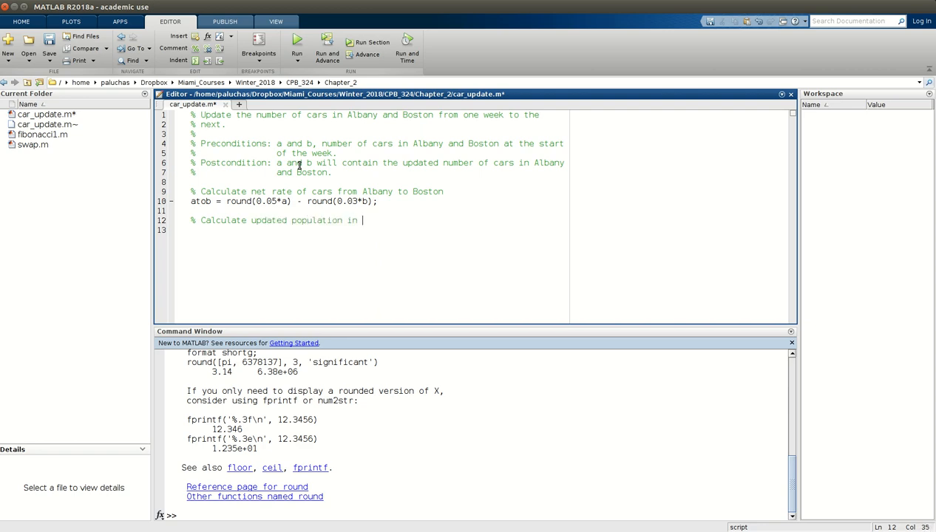
pyautogui.write('Albany')
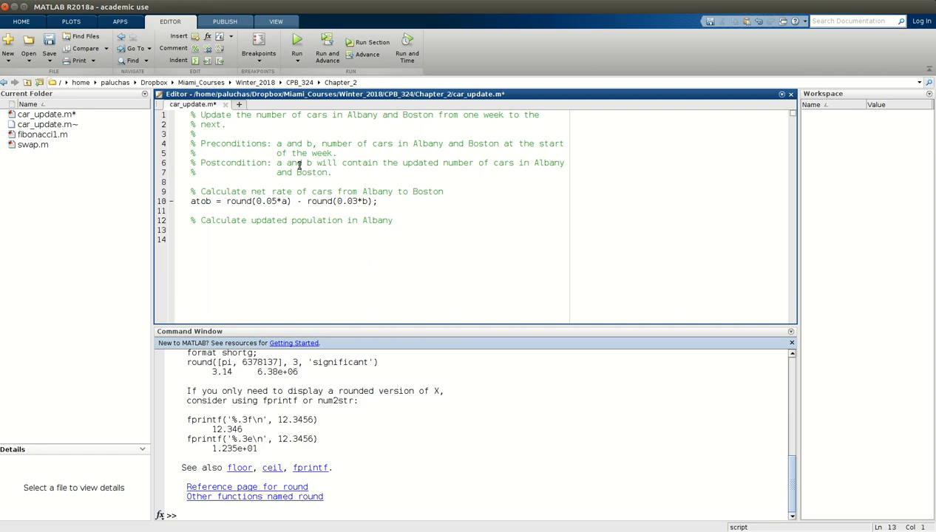
# Step: Add the unsuppressed update 'a = a - atob' for Albany and leave blank lines below it
pyautogui.write('a =')
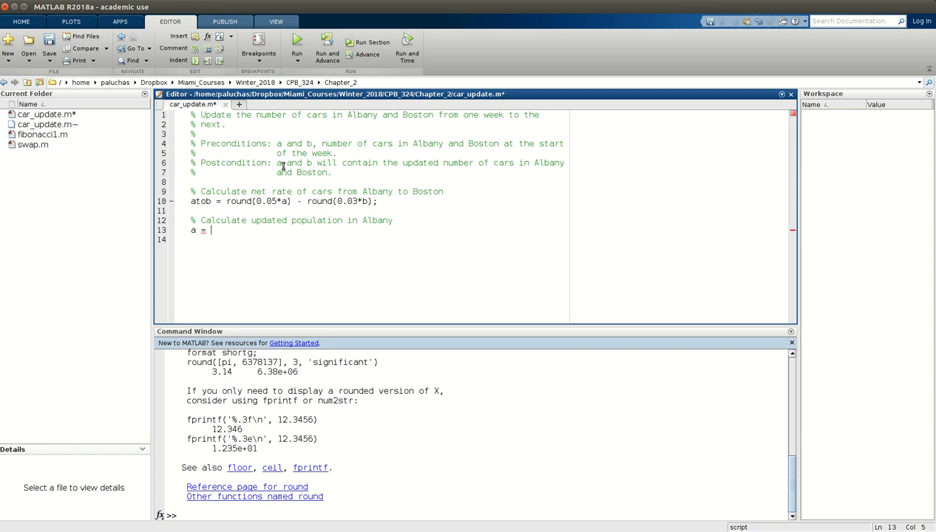
pyautogui.moveTo(222, 230)
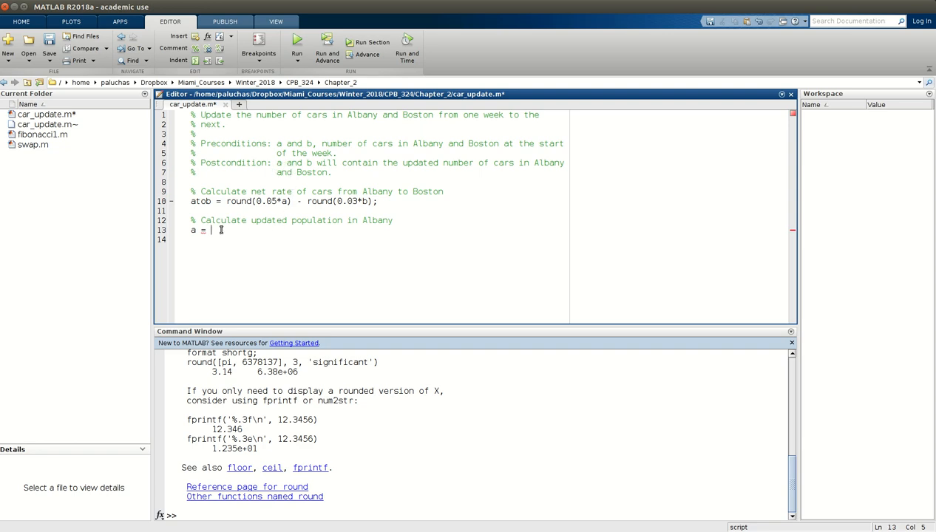
pyautogui.write('a - at')
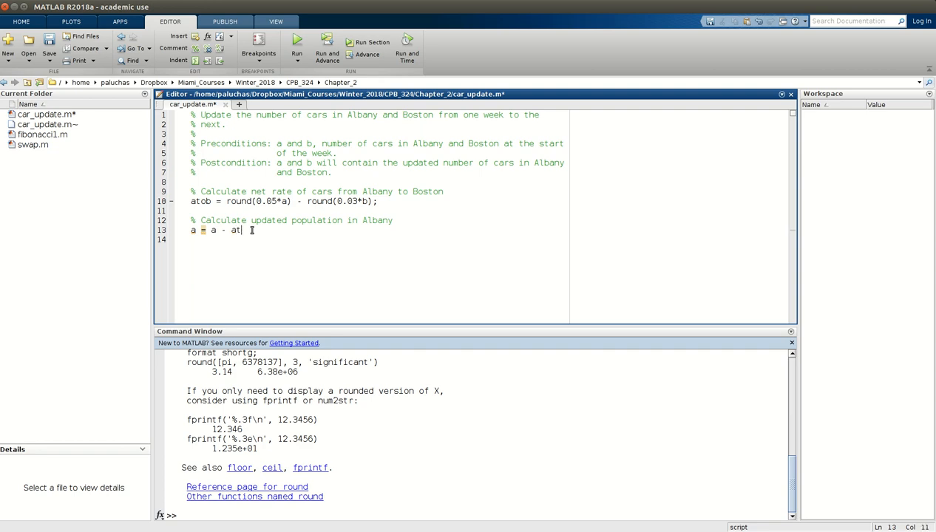
pyautogui.write('ob;')
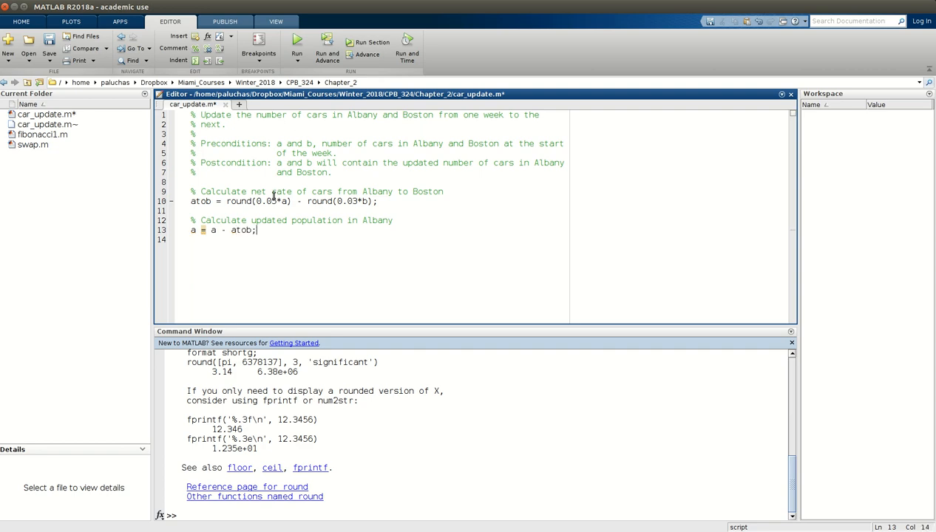
pyautogui.press('BackSpace')
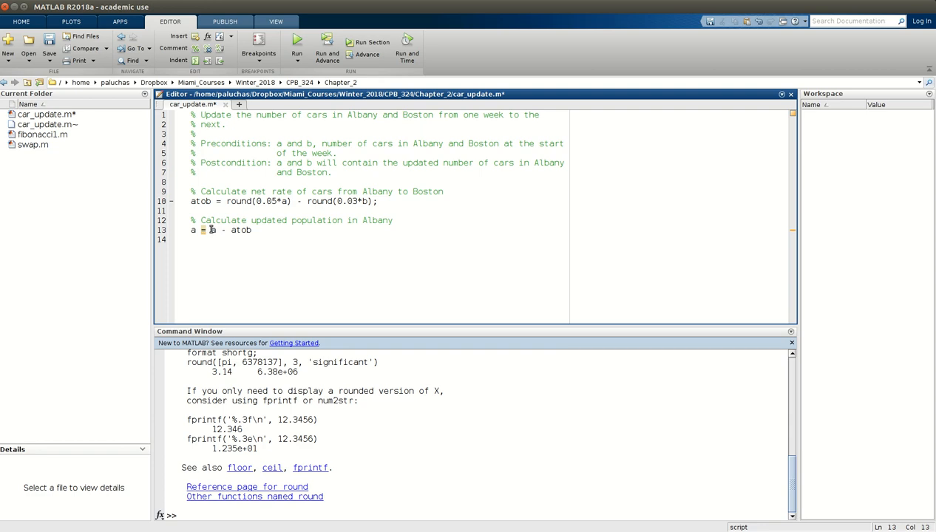
pyautogui.doubleClick(212, 230)
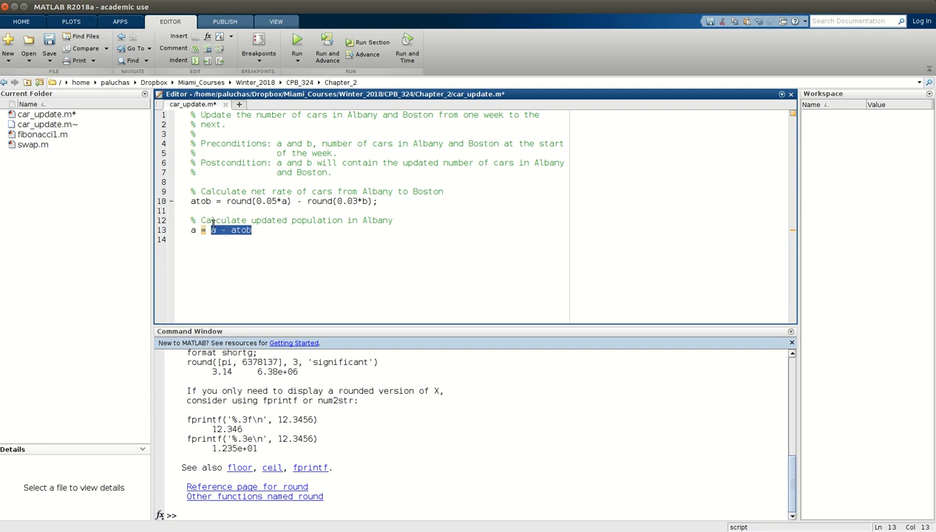
pyautogui.moveTo(220, 230)
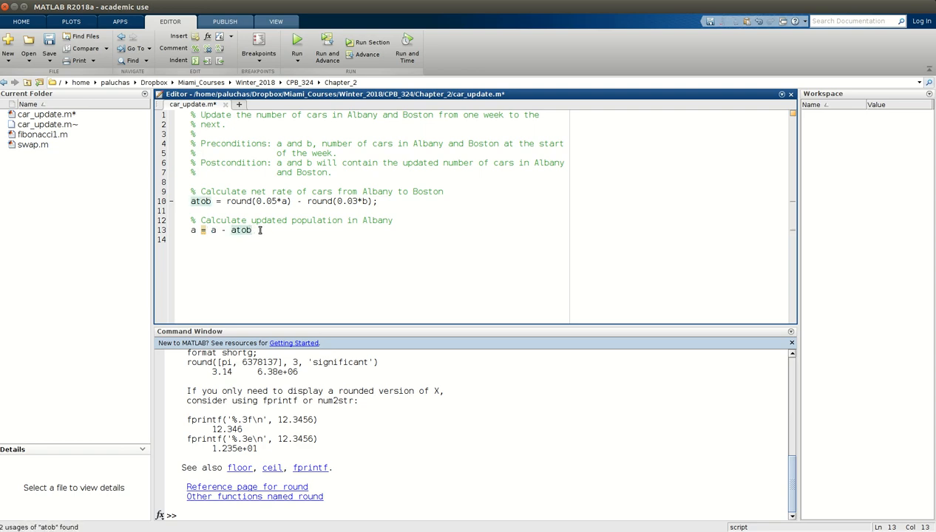
pyautogui.press('enter')
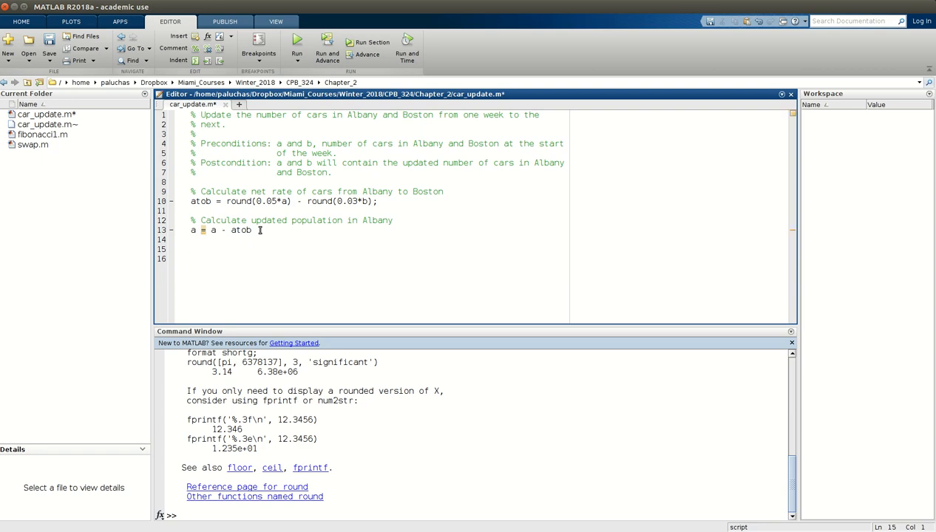
# Step: Add the comment '% Calculate updated population in Boston' and the unsuppressed update 'b = b + atob'
pyautogui.write('% Calculate')
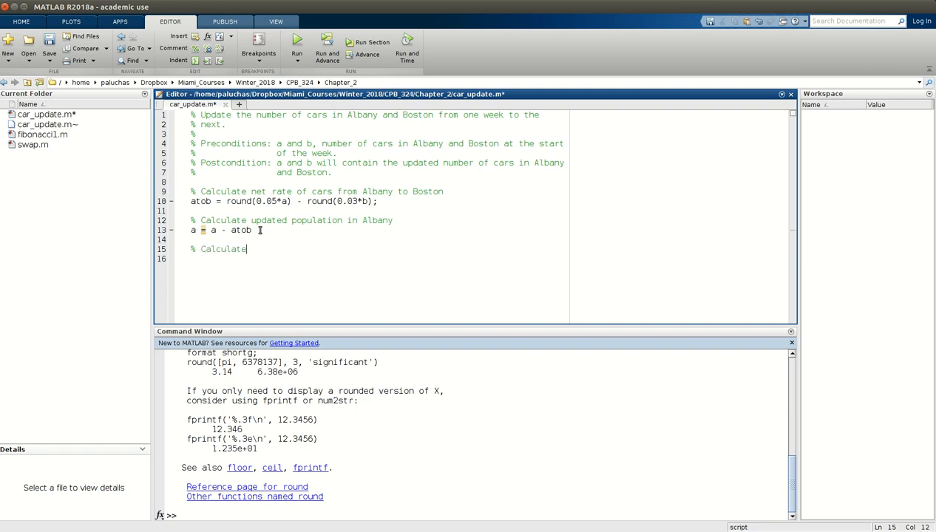
pyautogui.write('updated p')
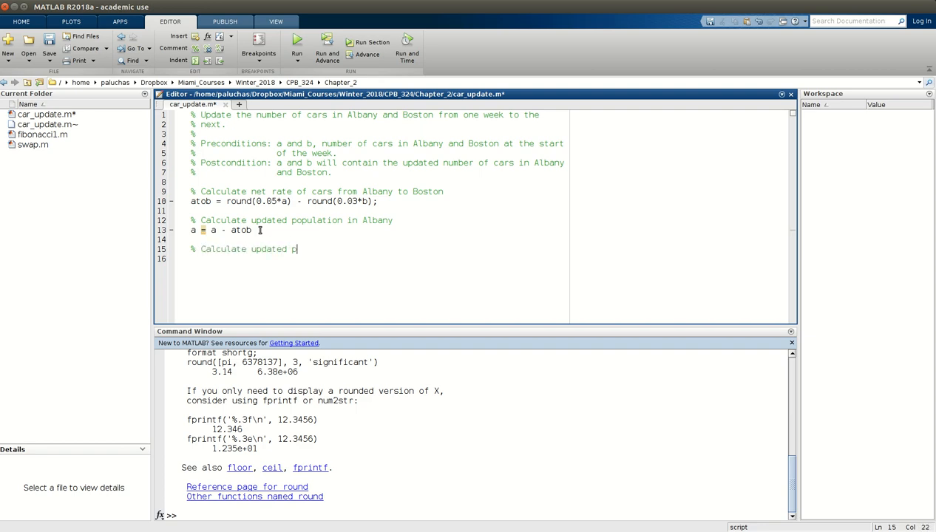
pyautogui.write('opulation in Boston')
pyautogui.write('b = b')
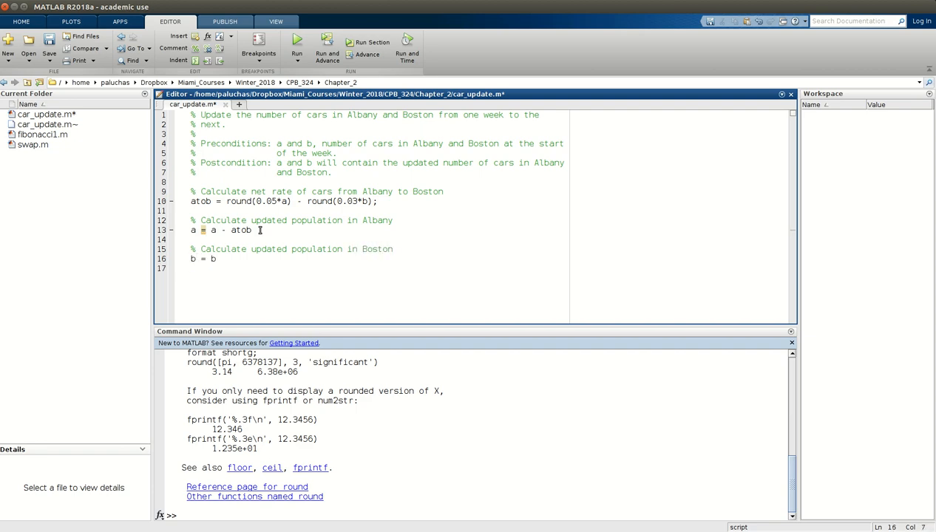
pyautogui.write('+ atob')
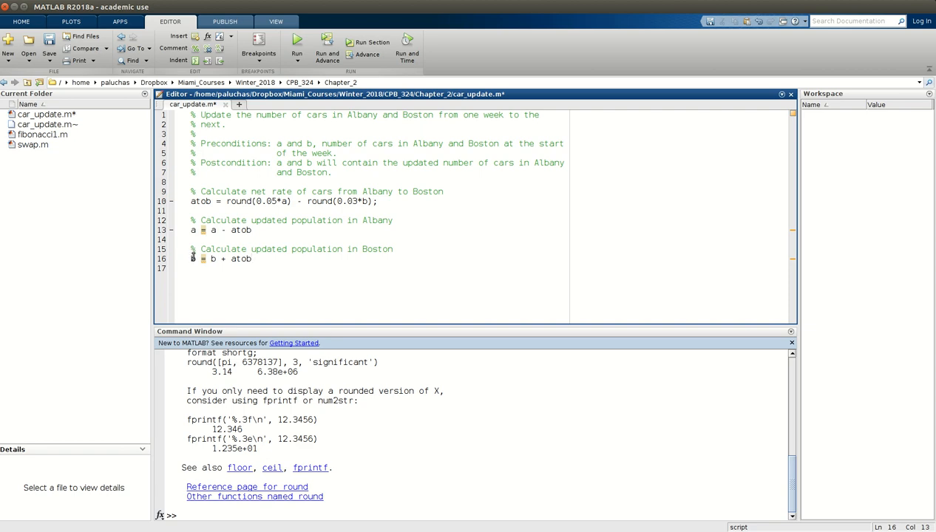
pyautogui.moveTo(125, 249)
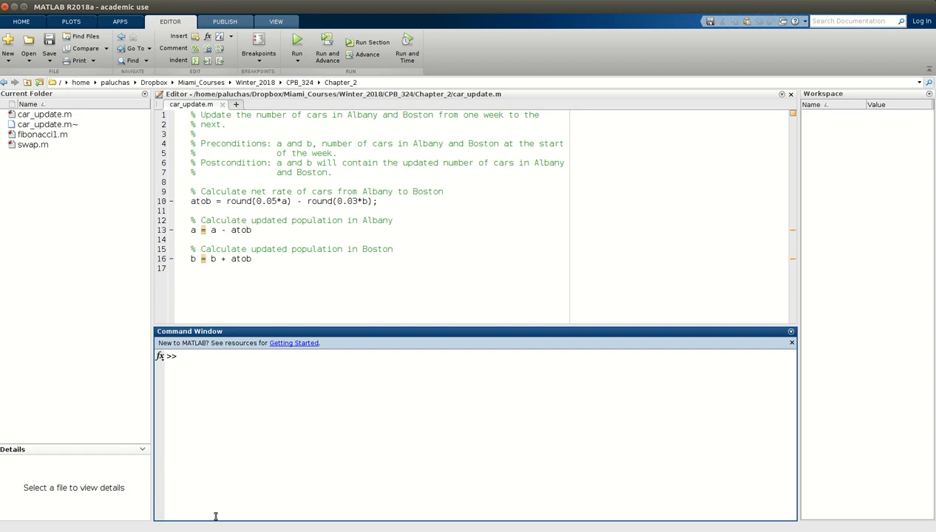
# Step: Enter 'a = 150; b = 150;' at the prompt to start both locations at 150 cars
pyautogui.write('a = 150')
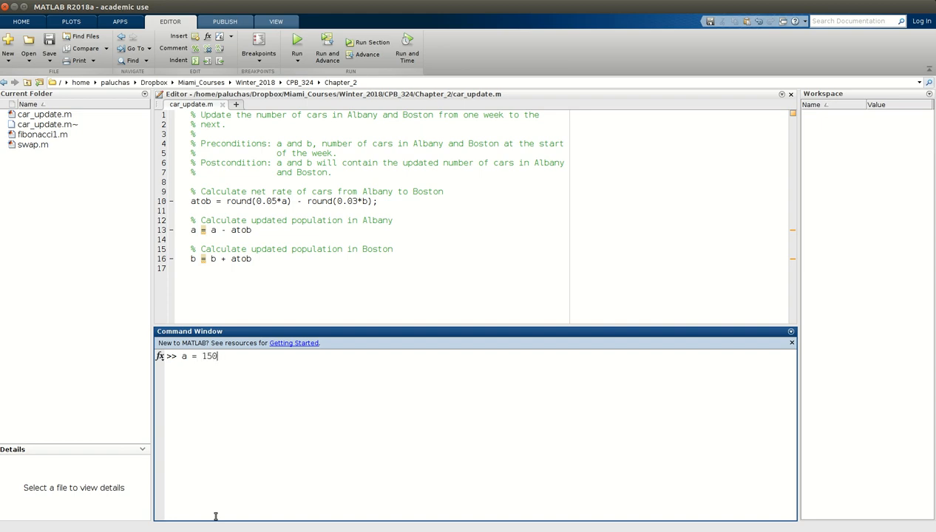
pyautogui.write('; b = 150;')
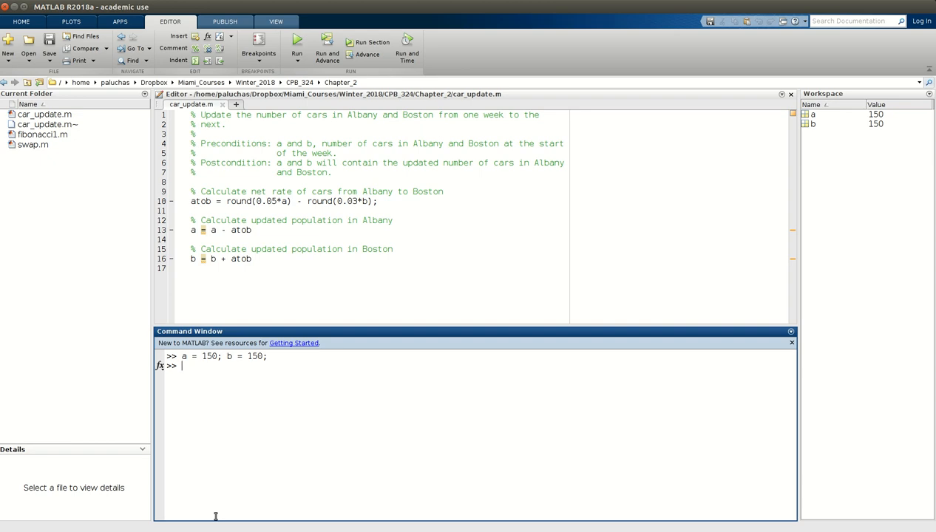
# Step: Run car_update once so a drops to 147, b rises to 153 and atob is 3
pyautogui.write('car_update')
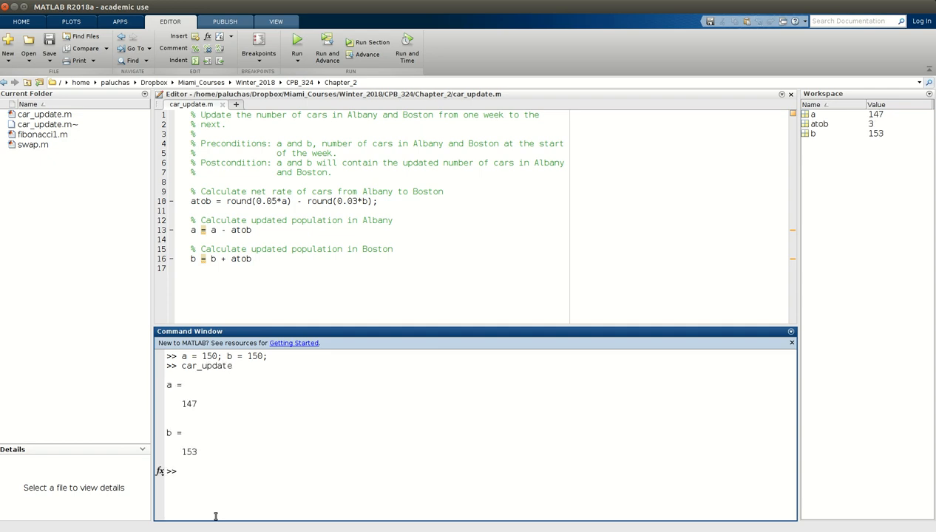
pyautogui.moveTo(190, 404)
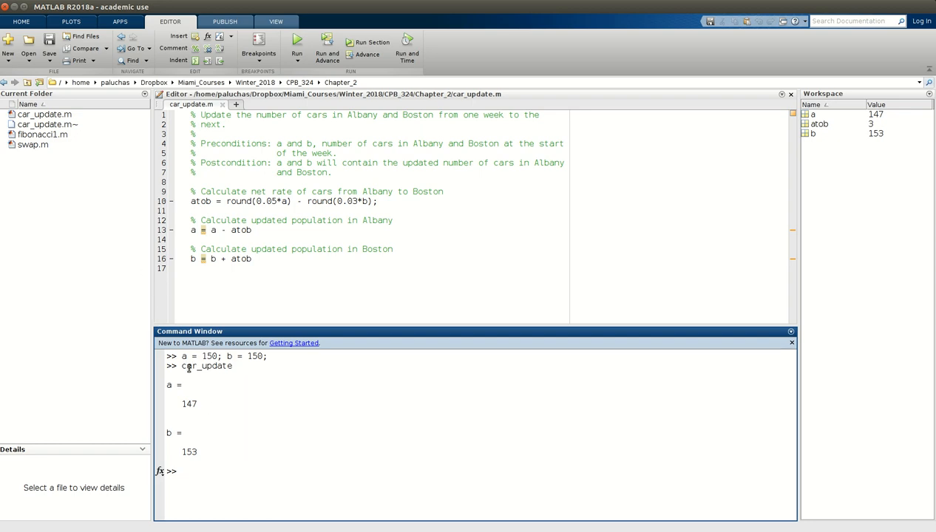
pyautogui.moveTo(192, 473)
pyautogui.write('car_update')
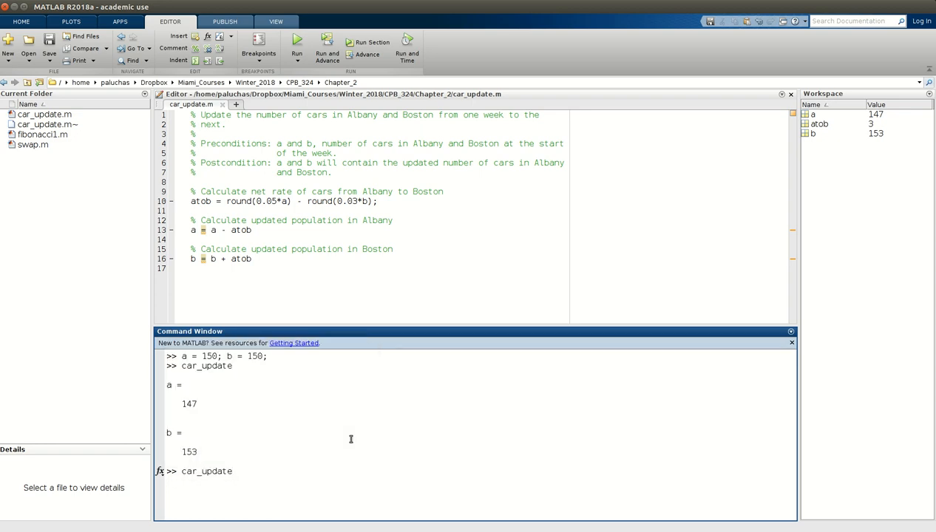
pyautogui.moveTo(368, 323)
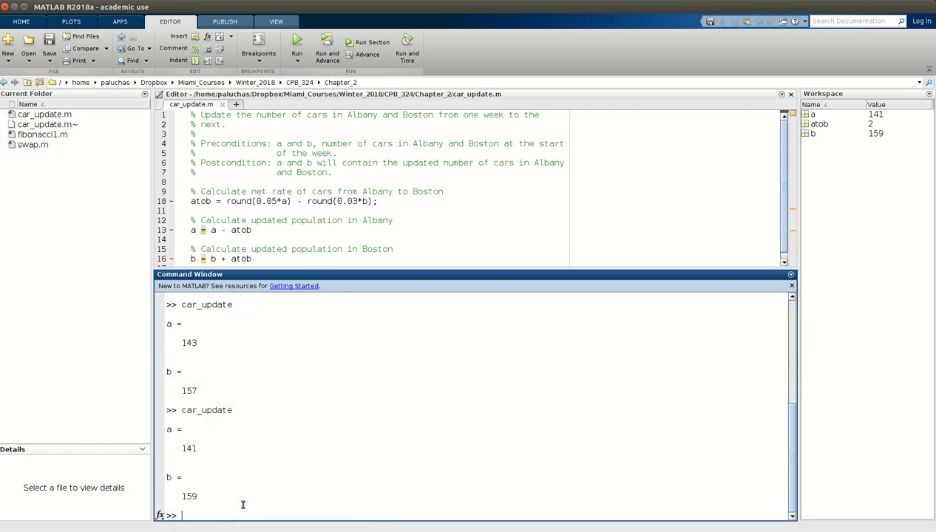
# Step: Re-run car_update from the command history until a reaches 135, b 165 and atob 2
pyautogui.write('car_update')
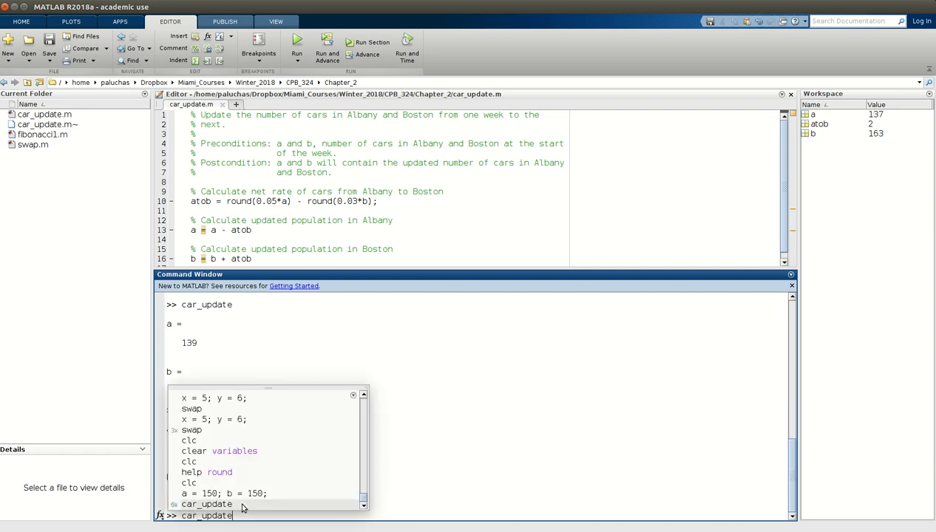
pyautogui.press('enter')
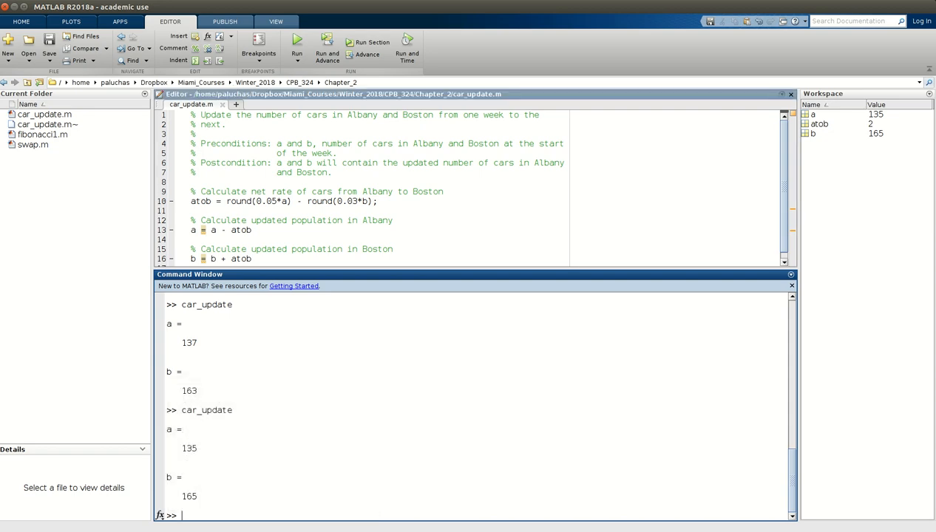
pyautogui.click(757, 21)
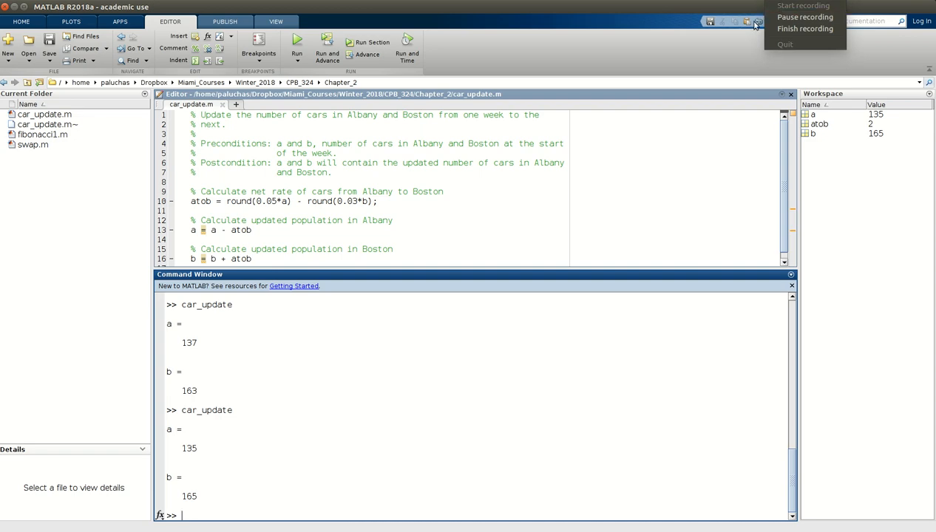